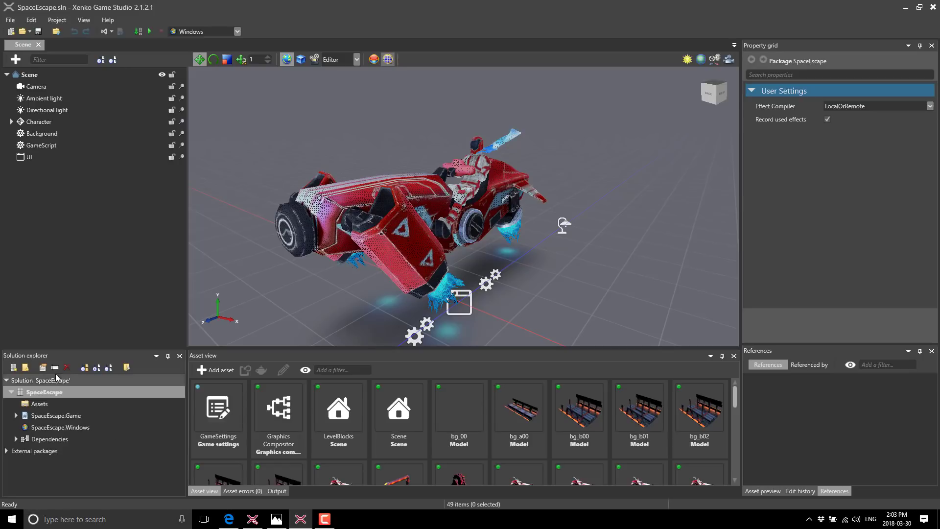
{"action": "mouse_move", "coordinate": [51, 395]}
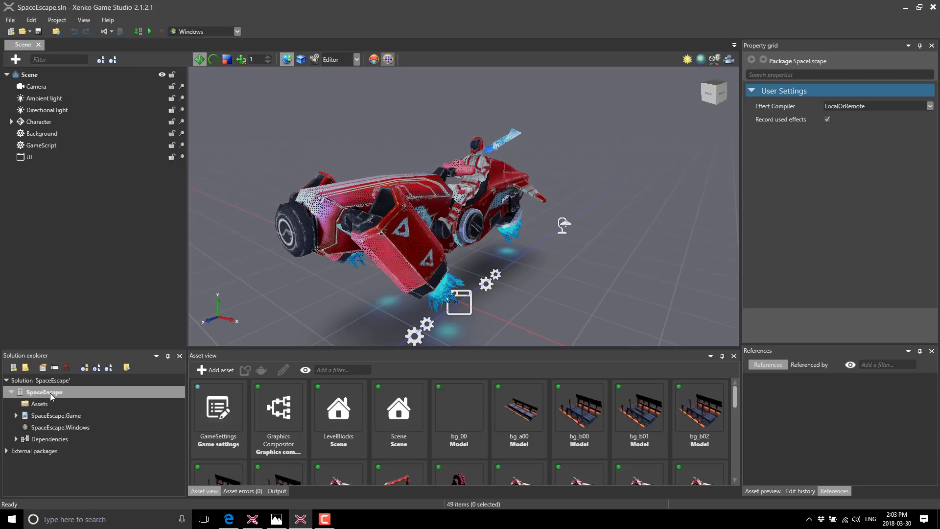
Show the context-menu actions for the SpaceEscape package in the Solution explorer
{"action": "right_click", "coordinate": [43, 392]}
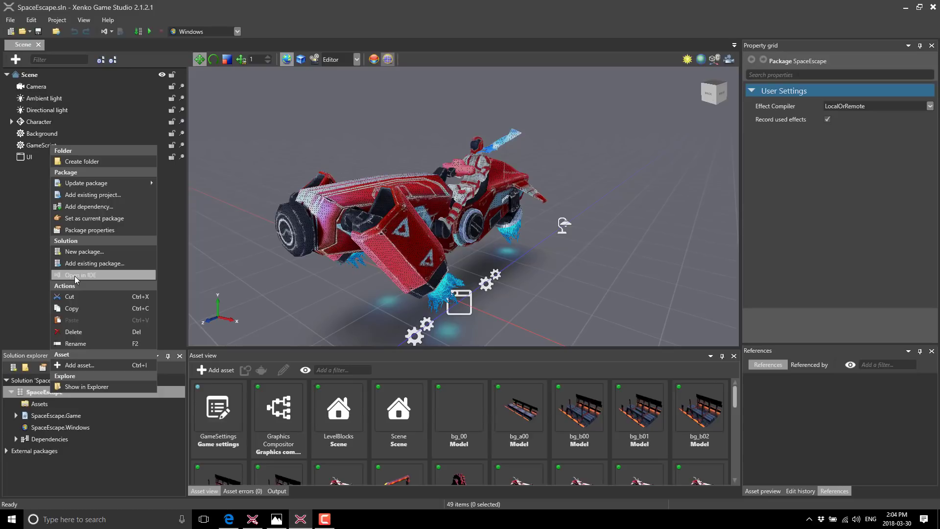
{"action": "mouse_move", "coordinate": [698, 248]}
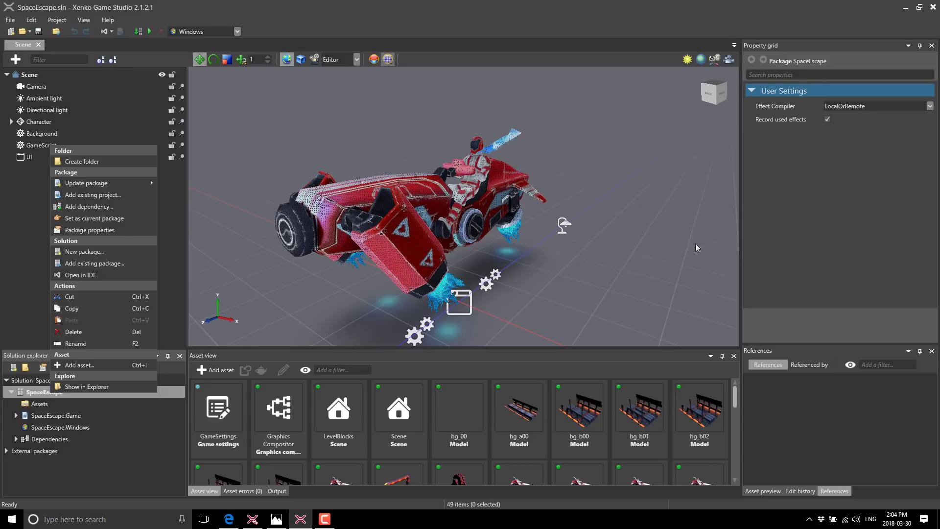
Select the Character entity and browse the list of components that can be added to it
{"action": "left_click", "coordinate": [38, 122]}
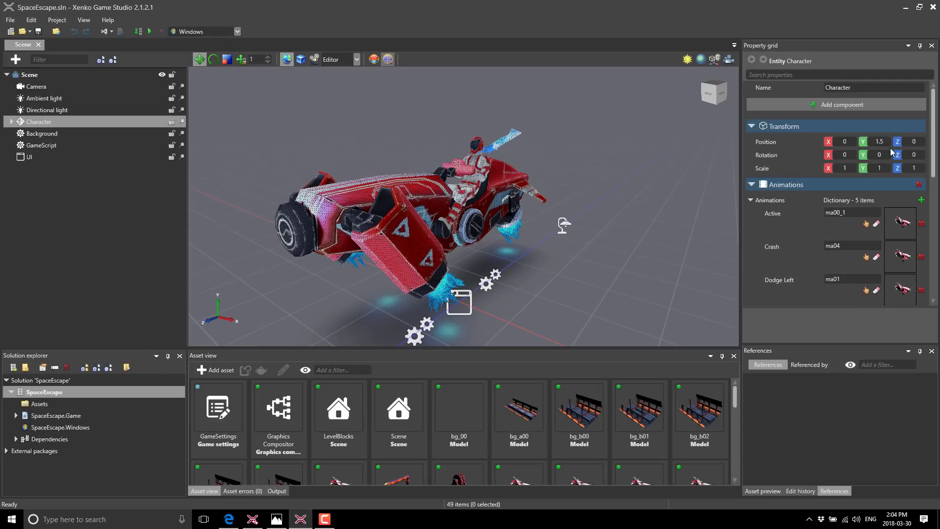
{"action": "left_click", "coordinate": [840, 105]}
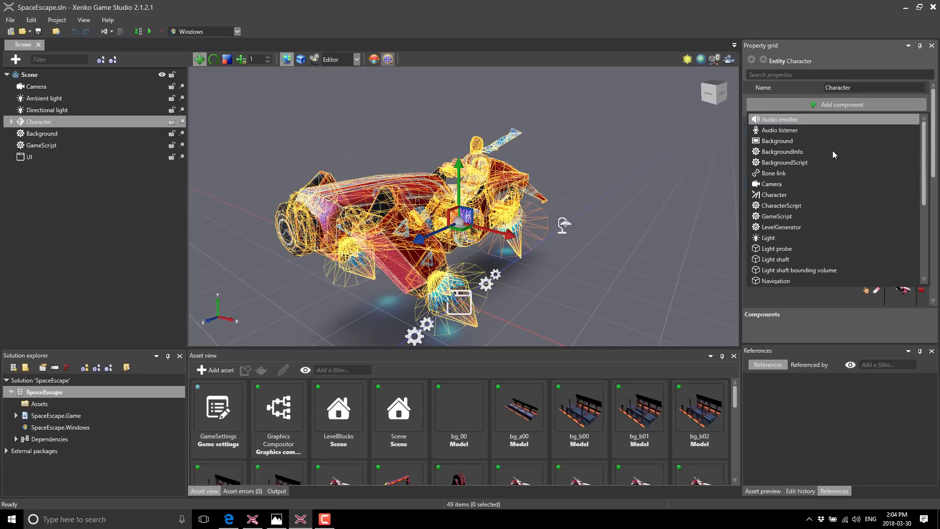
{"action": "scroll", "scroll_direction": "down", "scroll_amount": 3}
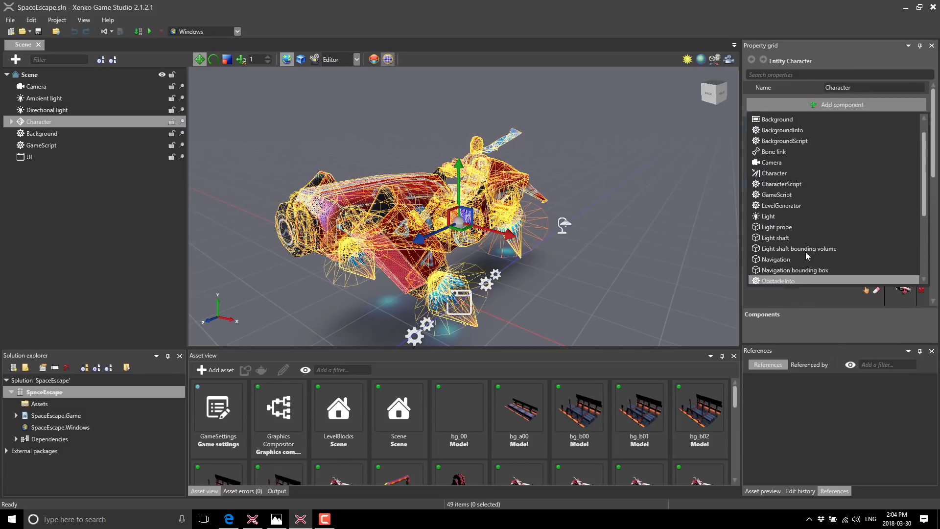
{"action": "scroll", "scroll_direction": "down", "scroll_amount": 3}
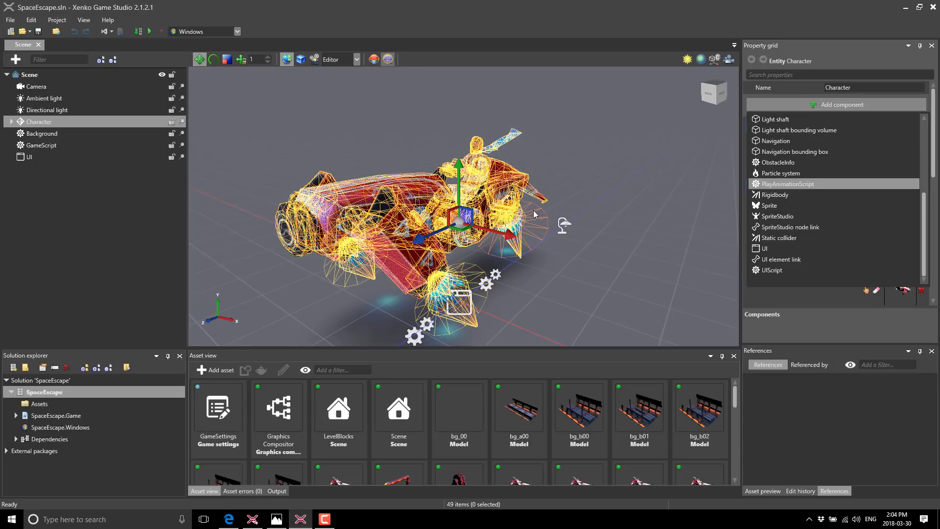
{"action": "mouse_move", "coordinate": [194, 331]}
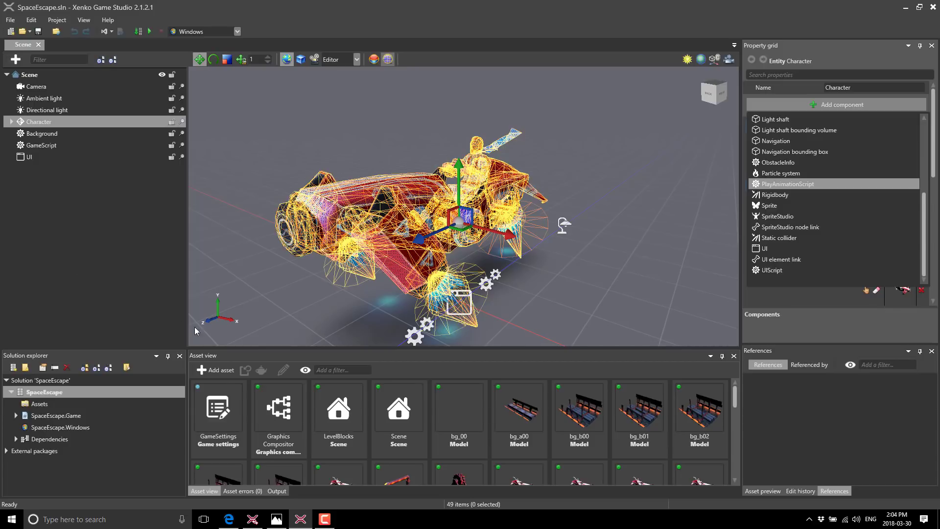
Check the Add asset types, then select the bg_b01 model to view its materials and textures
{"action": "left_click", "coordinate": [218, 370]}
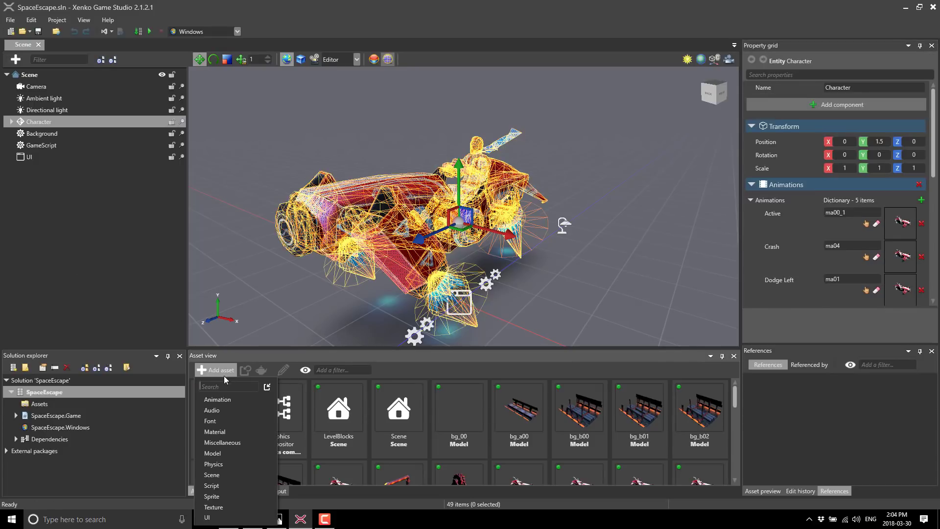
{"action": "mouse_move", "coordinate": [211, 474]}
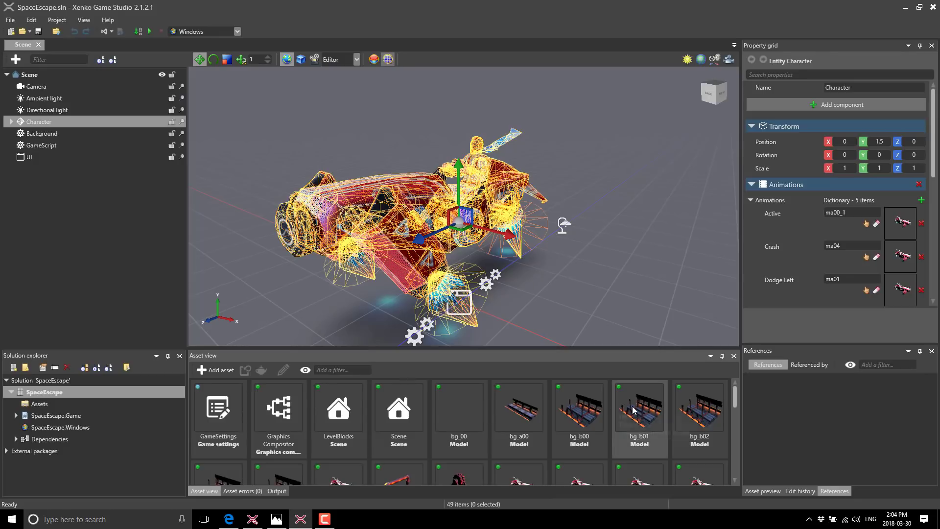
{"action": "left_click", "coordinate": [639, 406]}
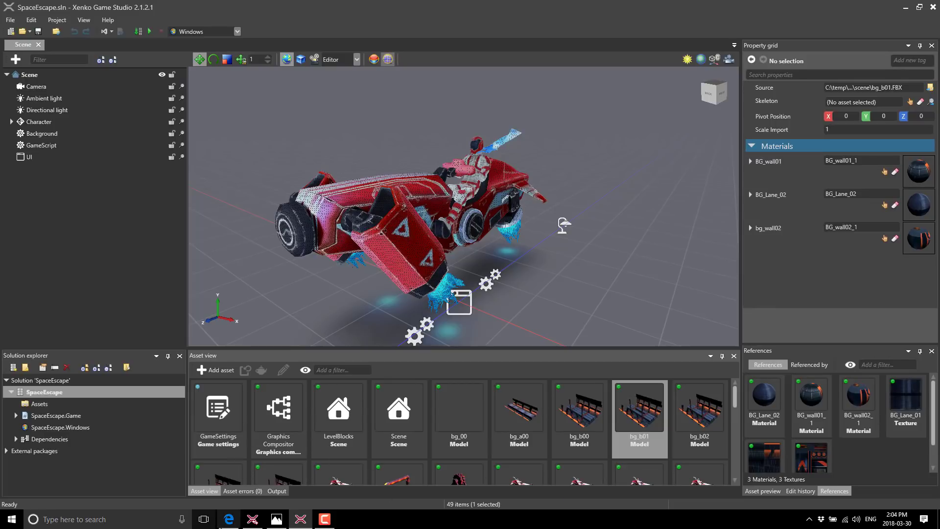
Switch to Edge and scroll the xenko.com homepage to the Silicon Studio section
{"action": "left_click", "coordinate": [228, 520]}
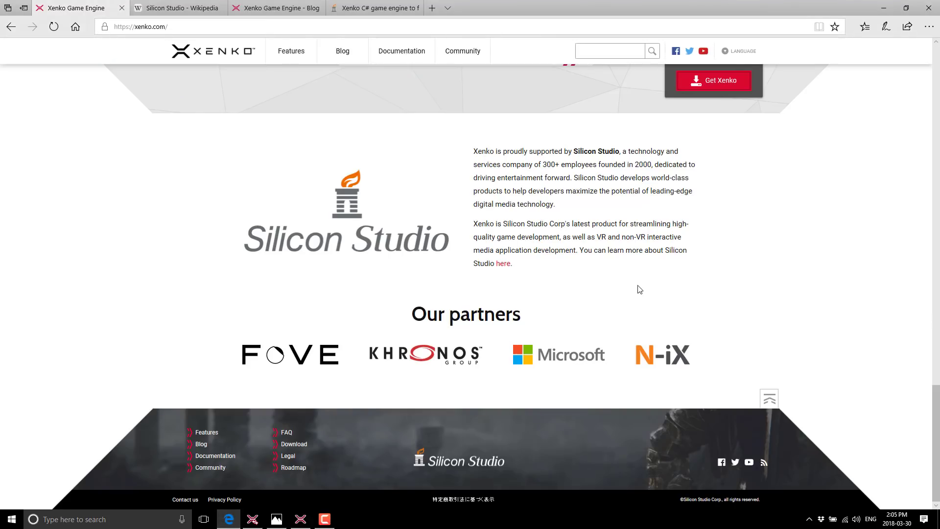
{"action": "mouse_move", "coordinate": [83, 12]}
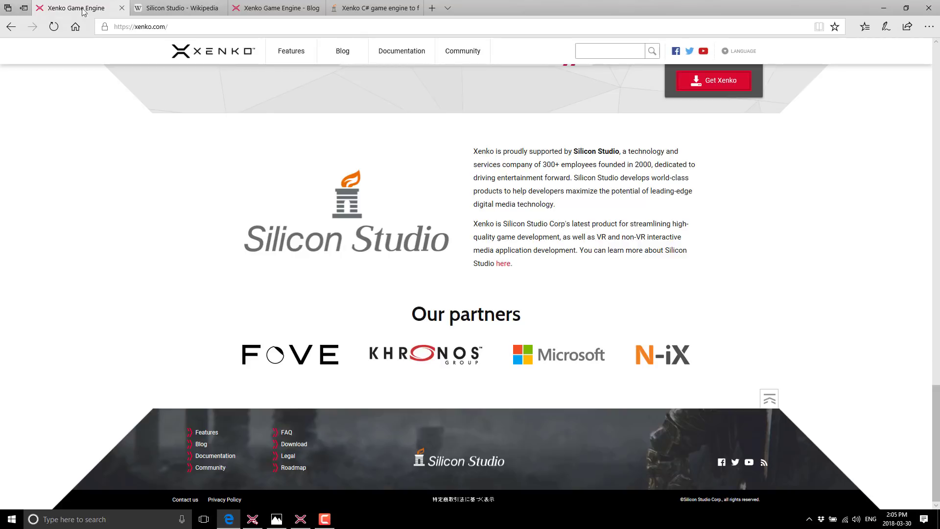
{"action": "scroll", "scroll_direction": "up", "scroll_amount": 3}
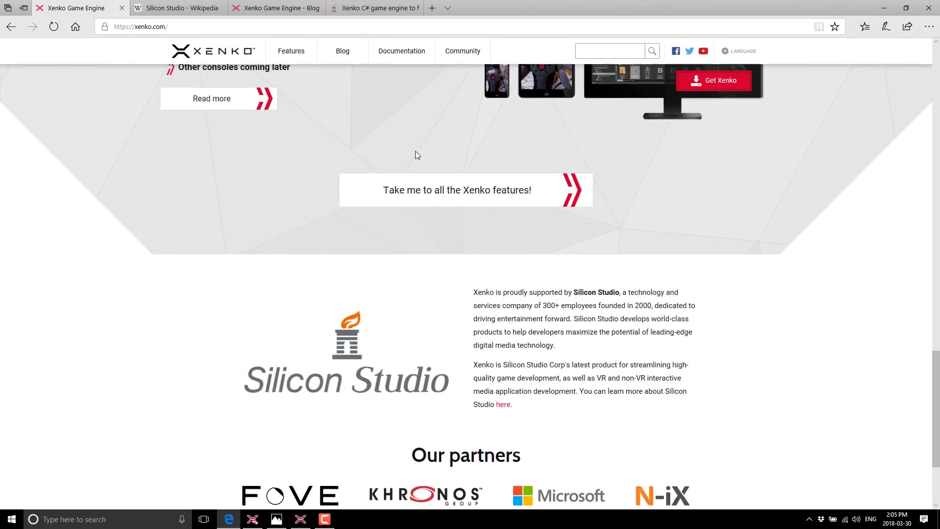
{"action": "scroll", "scroll_direction": "down", "scroll_amount": 3}
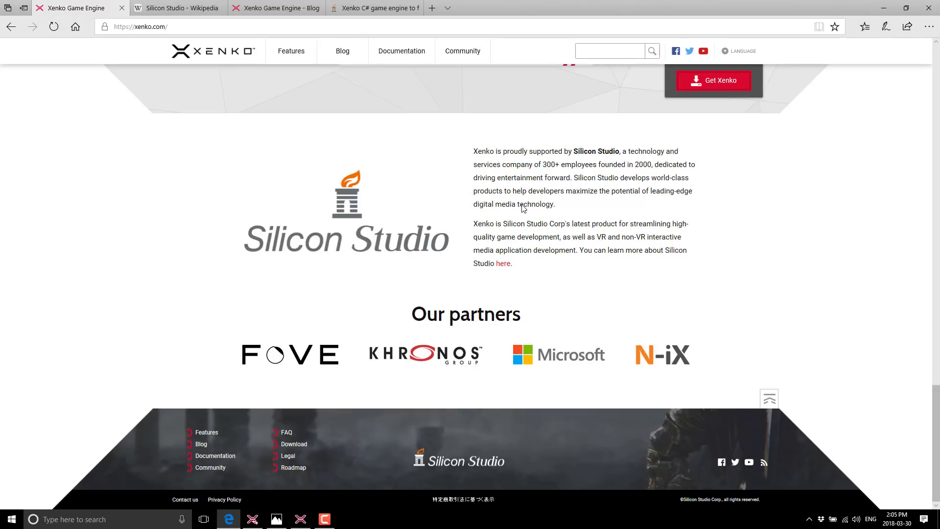
{"action": "mouse_move", "coordinate": [551, 163]}
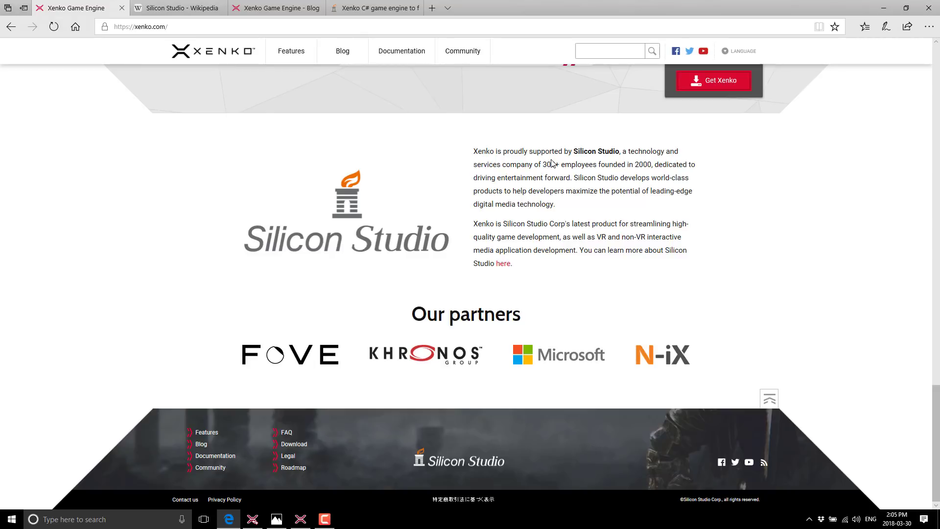
{"action": "mouse_move", "coordinate": [610, 263]}
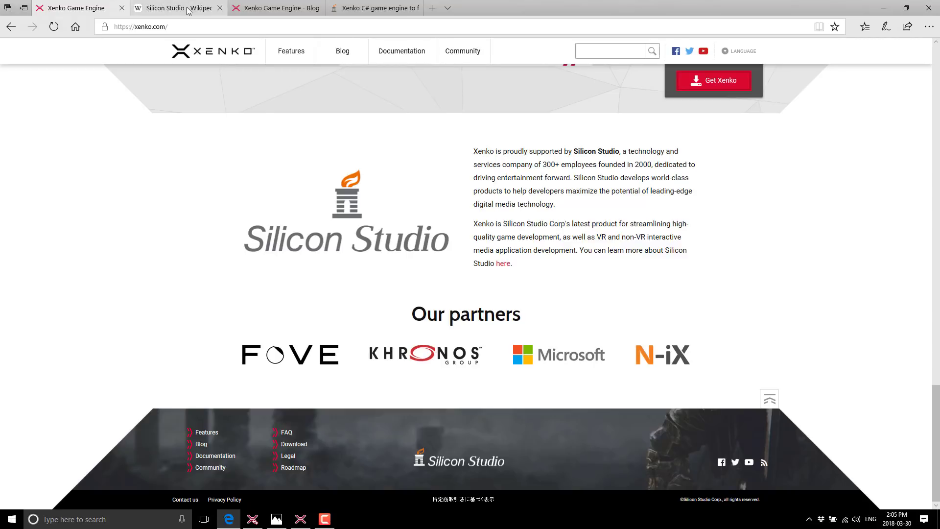
Switch to the Silicon Studio Wikipedia article and scroll to its video games table
{"action": "left_click", "coordinate": [176, 8]}
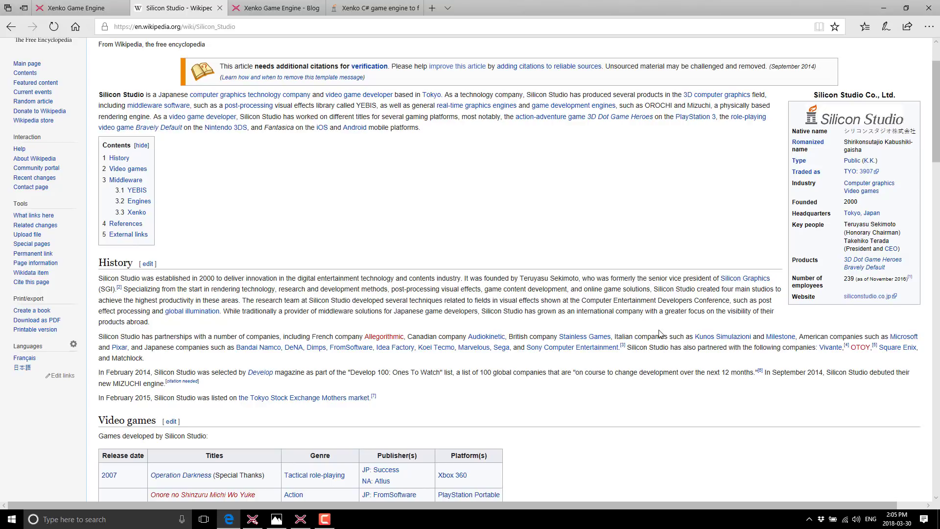
{"action": "mouse_move", "coordinate": [175, 127]}
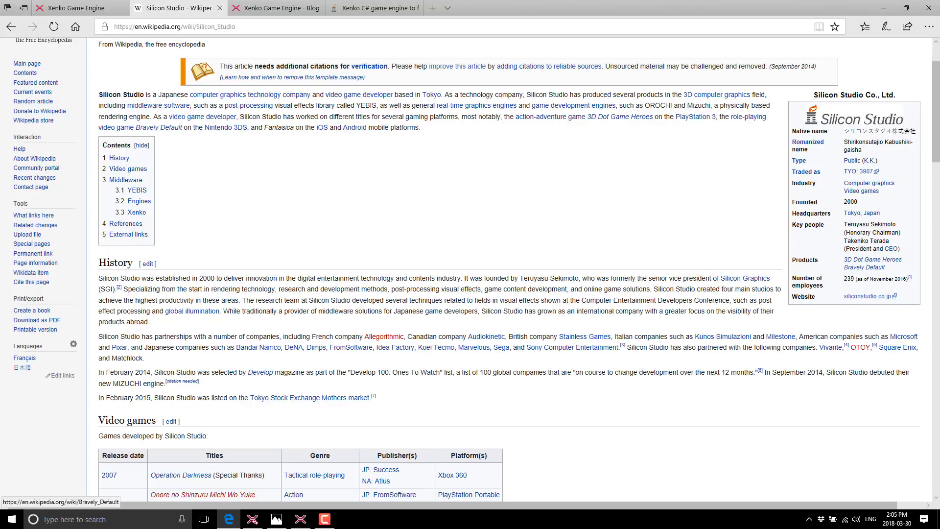
{"action": "mouse_move", "coordinate": [854, 127]}
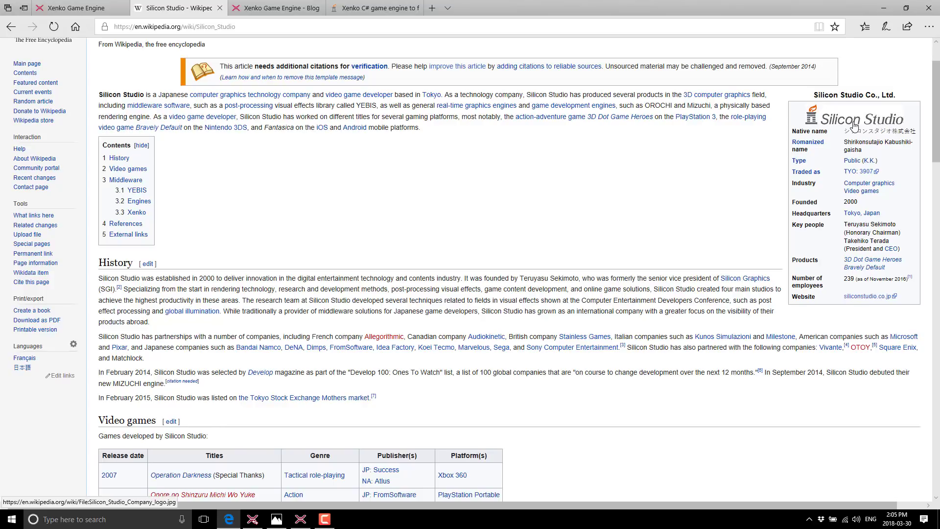
{"action": "mouse_move", "coordinate": [768, 367]}
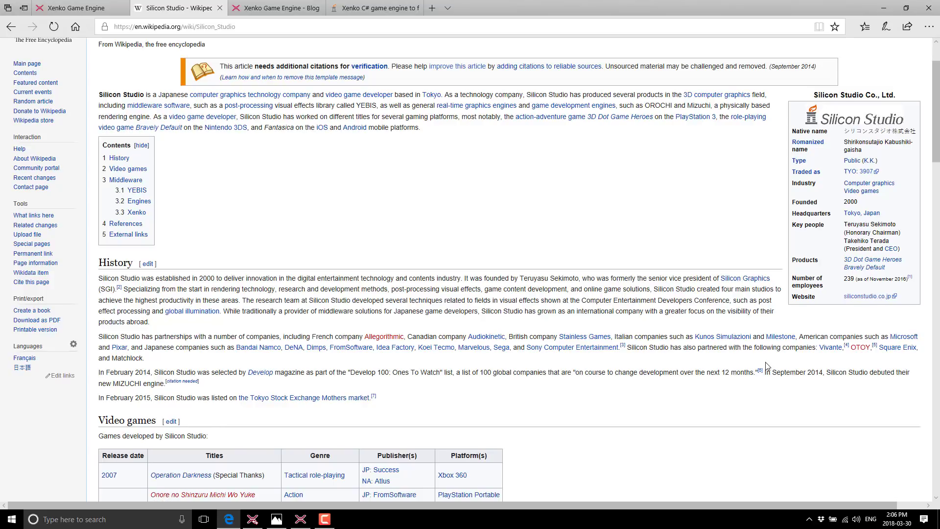
{"action": "scroll", "scroll_direction": "down", "scroll_amount": 3}
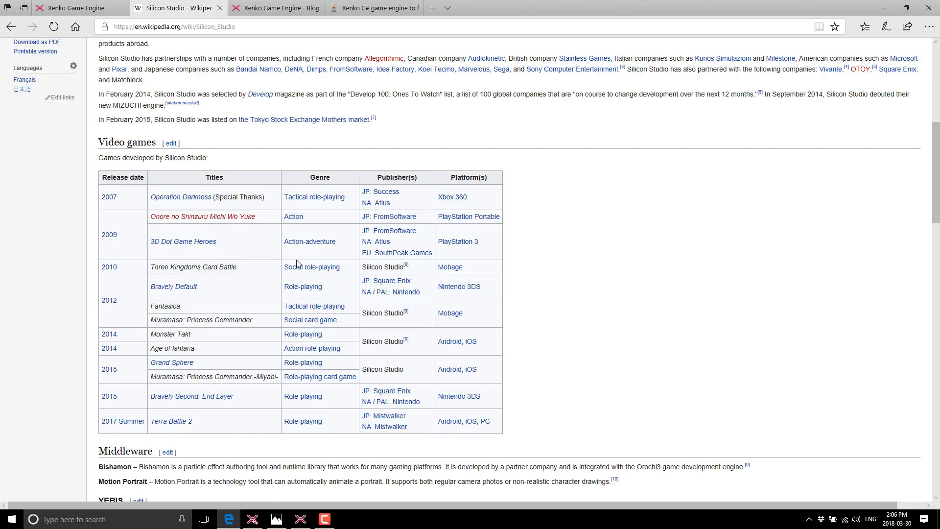
{"action": "scroll", "scroll_direction": "down", "scroll_amount": 3}
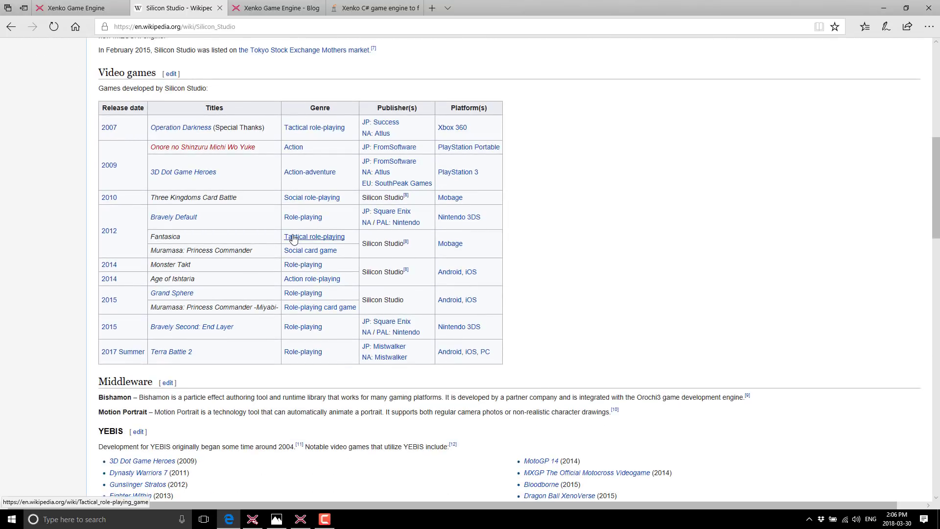
{"action": "mouse_move", "coordinate": [313, 236]}
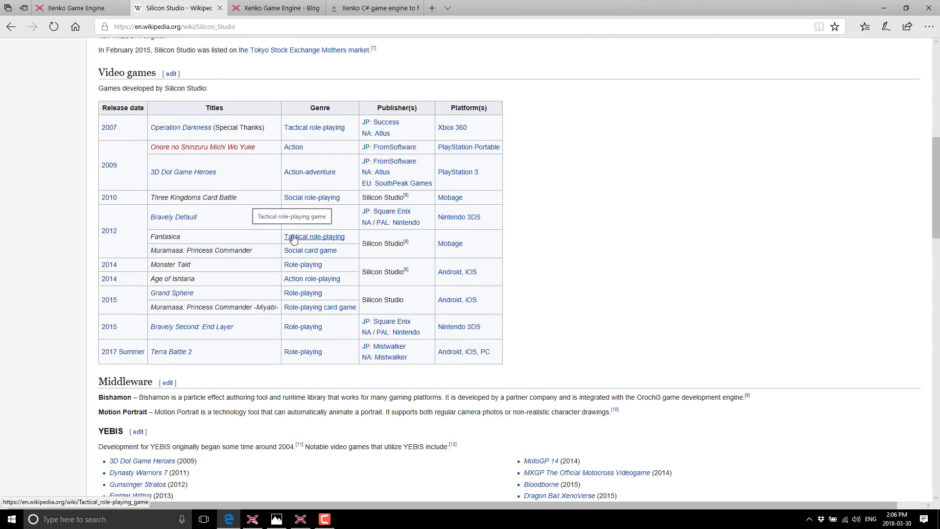
{"action": "scroll", "scroll_direction": "down", "scroll_amount": 3}
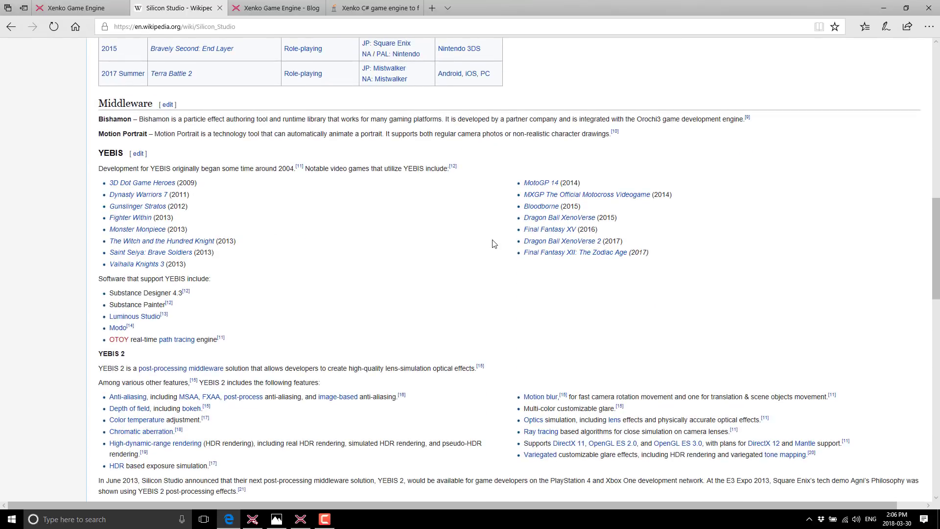
{"action": "mouse_move", "coordinate": [184, 167]}
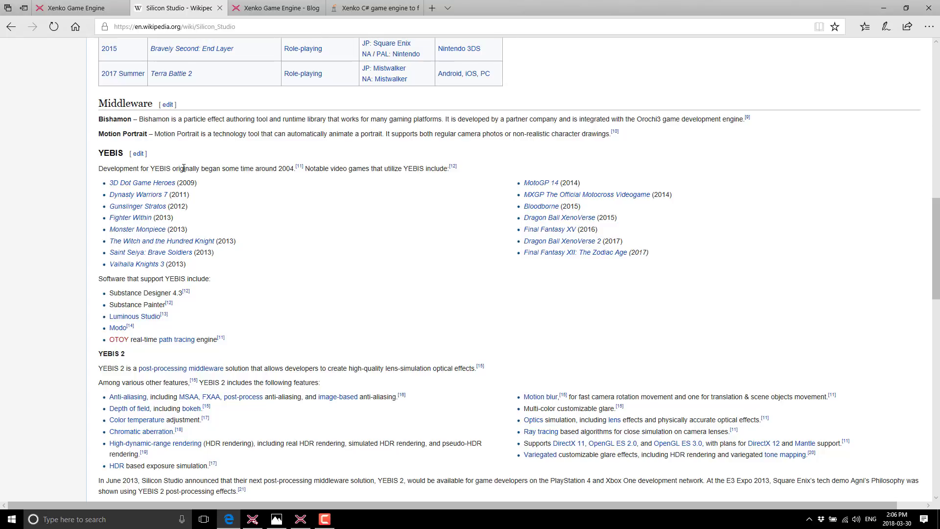
{"action": "mouse_move", "coordinate": [319, 251]}
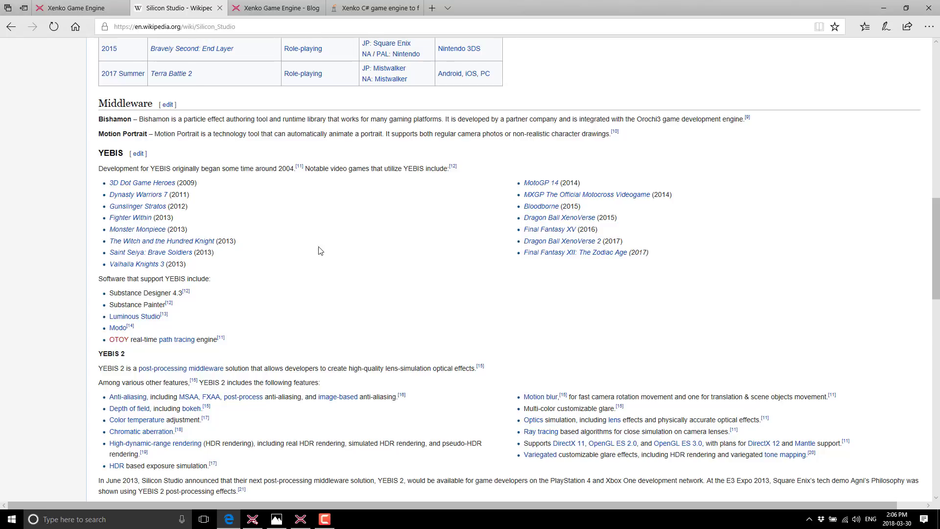
{"action": "mouse_move", "coordinate": [63, 350]}
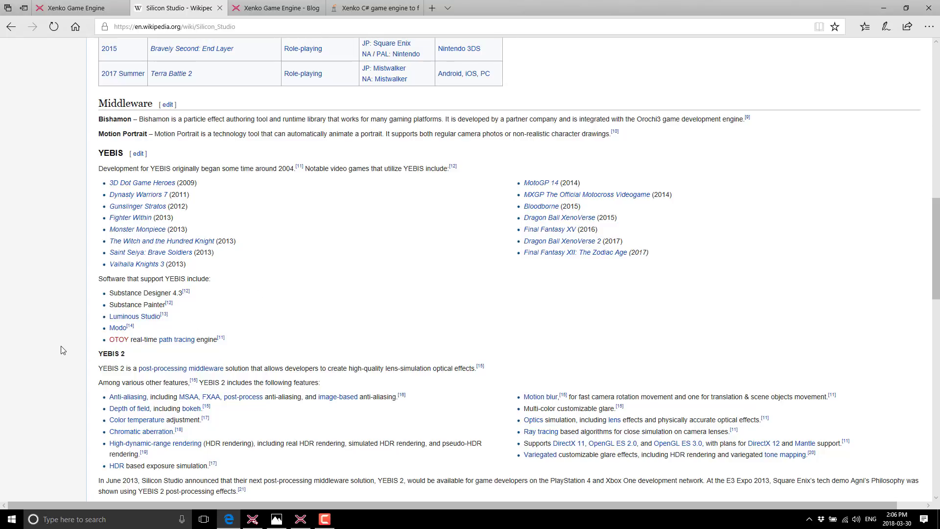
{"action": "mouse_move", "coordinate": [550, 229]}
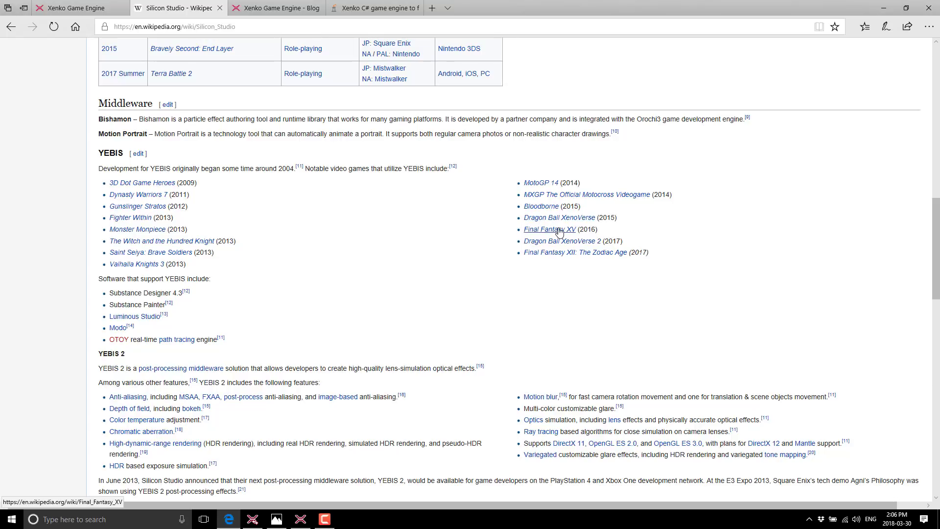
{"action": "mouse_move", "coordinate": [420, 249]}
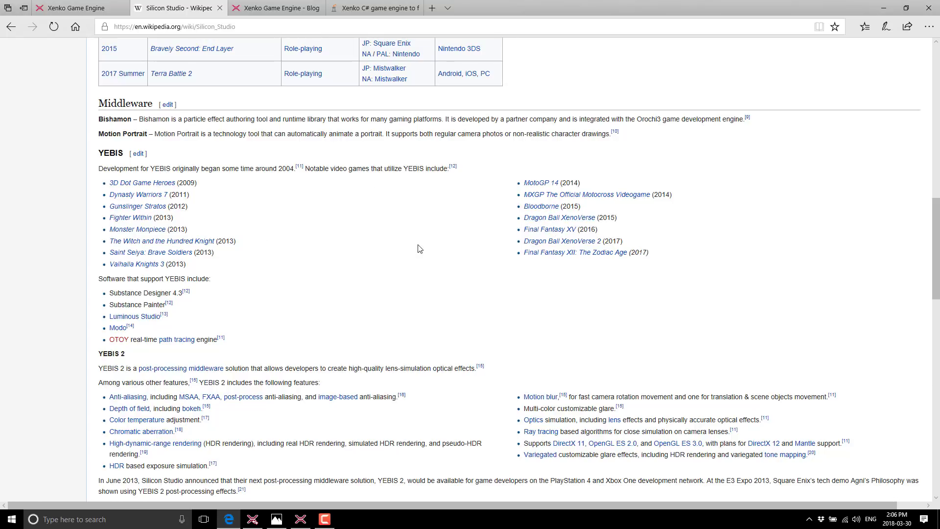
Scroll to the article's Xenko paragraph and clear the text highlight there
{"action": "scroll", "scroll_direction": "down", "scroll_amount": 3}
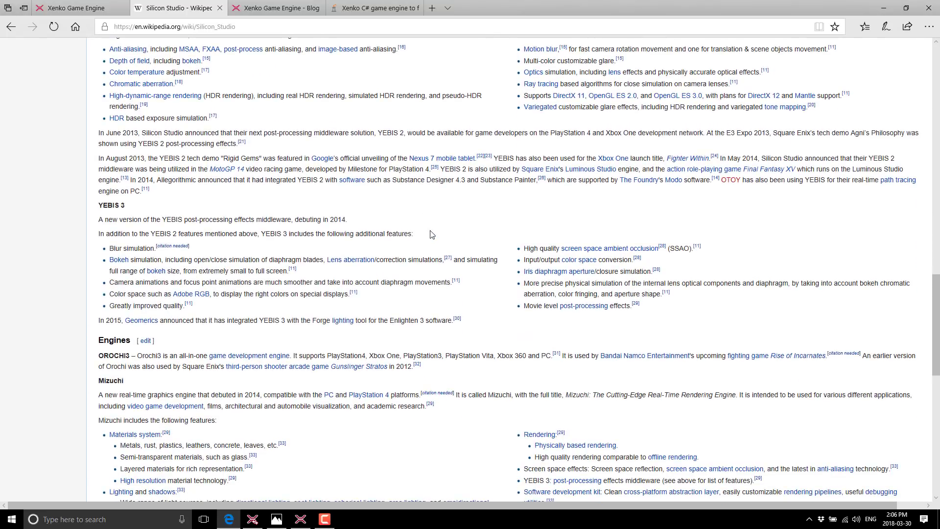
{"action": "scroll", "scroll_direction": "down", "scroll_amount": 3}
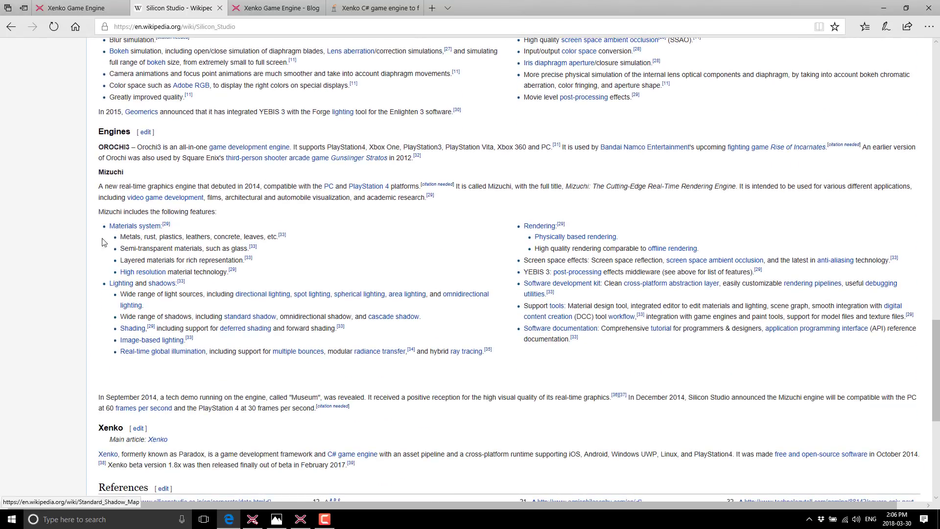
{"action": "mouse_move", "coordinate": [193, 198]}
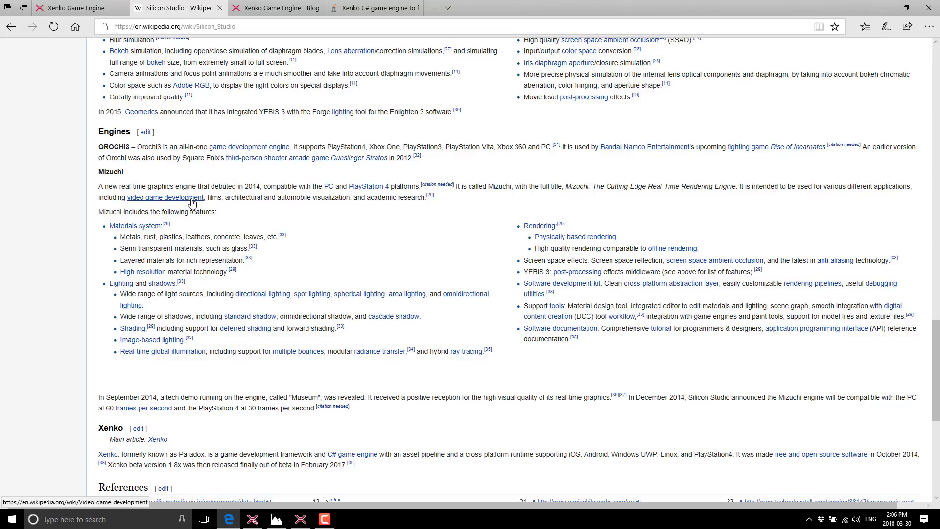
{"action": "scroll", "scroll_direction": "down", "scroll_amount": 3}
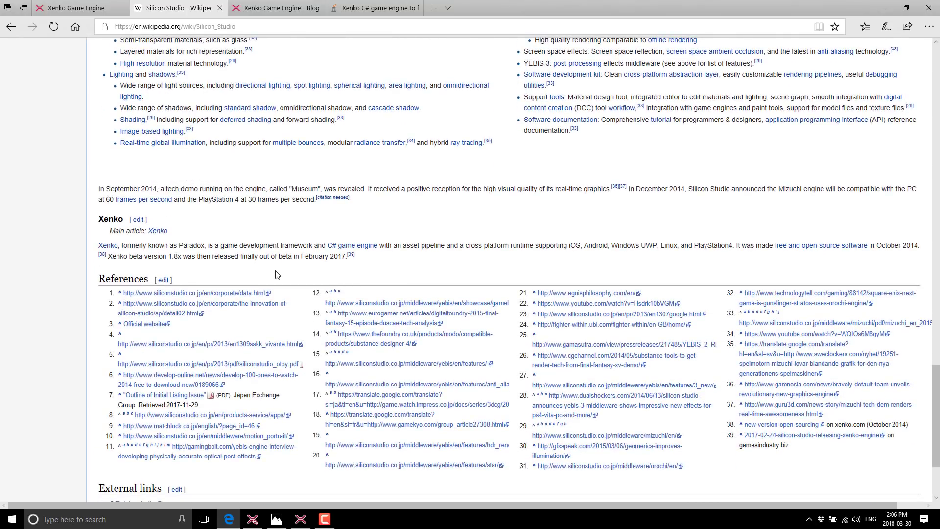
{"action": "mouse_move", "coordinate": [476, 243]}
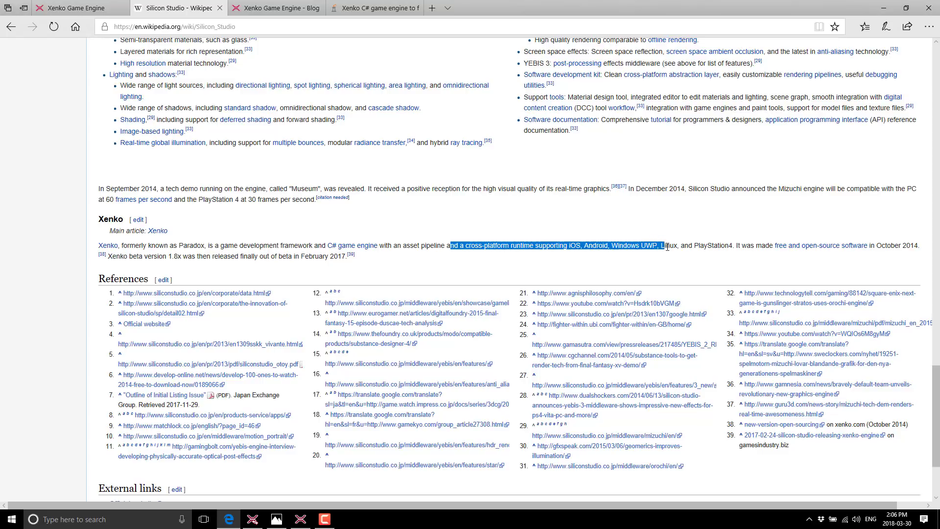
{"action": "left_click", "coordinate": [692, 245]}
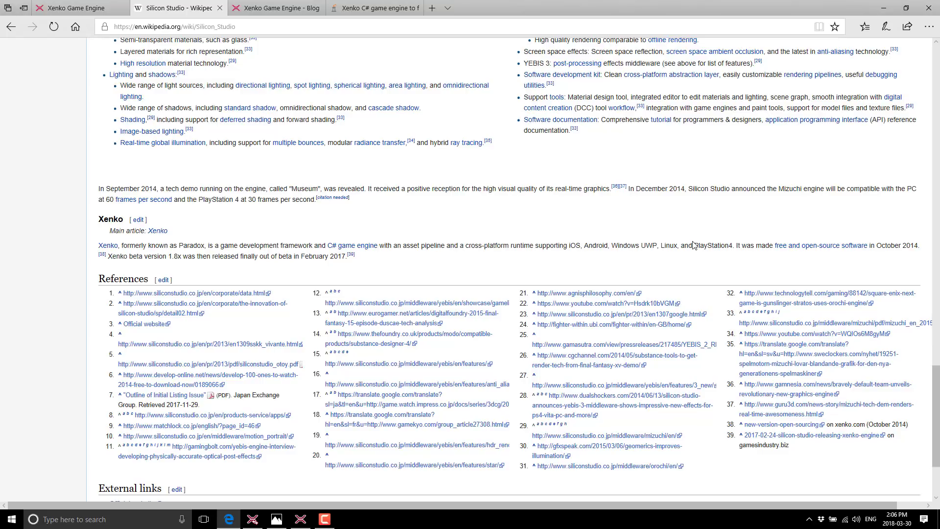
{"action": "mouse_move", "coordinate": [674, 245]}
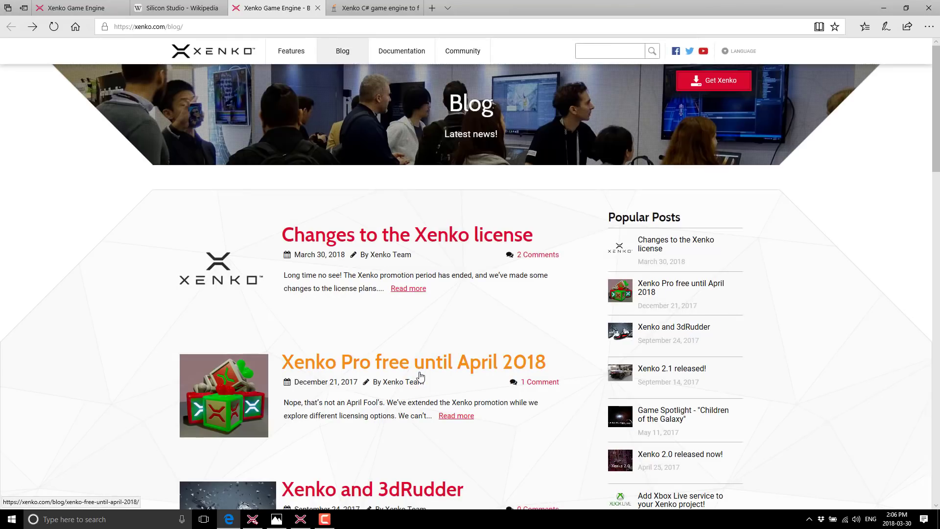
Browse the Xenko blog listing and open the 'Xenko Pro free until April 2018' post
{"action": "scroll", "scroll_direction": "down", "scroll_amount": 3}
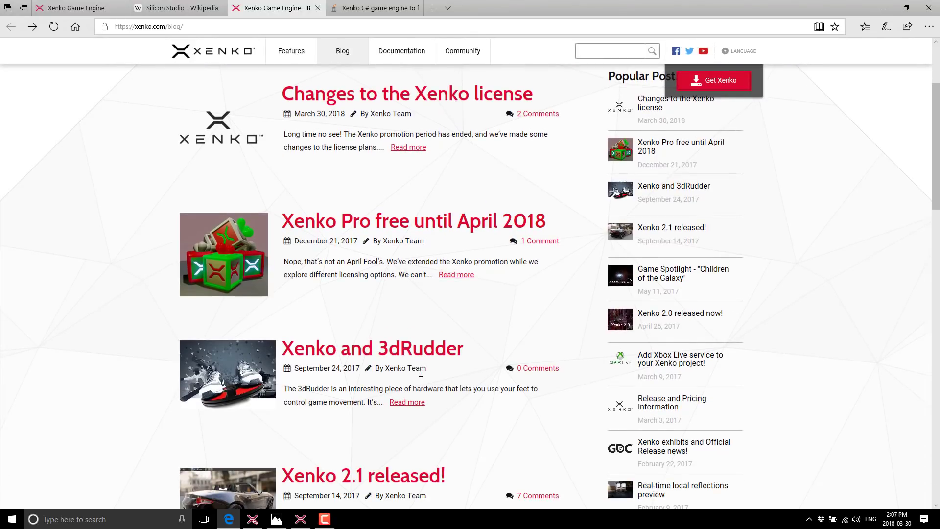
{"action": "scroll", "scroll_direction": "up", "scroll_amount": 3}
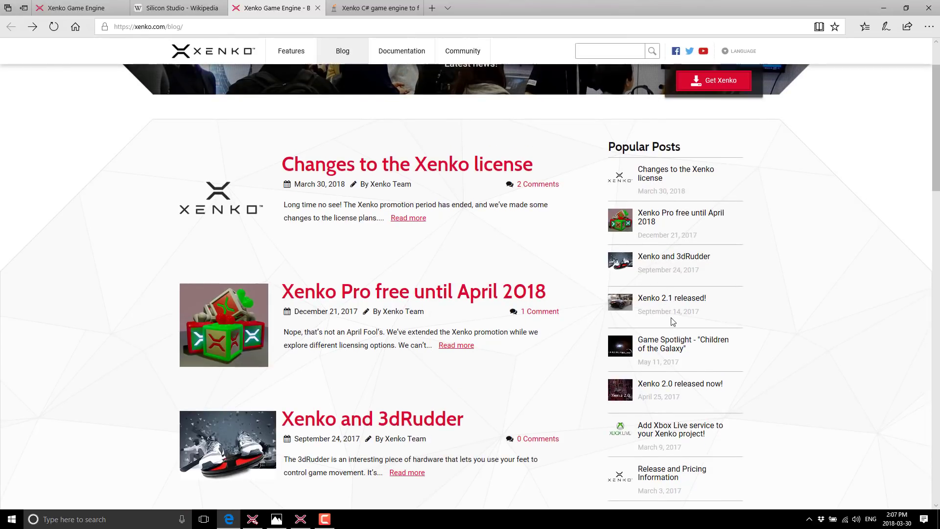
{"action": "mouse_move", "coordinate": [444, 295]}
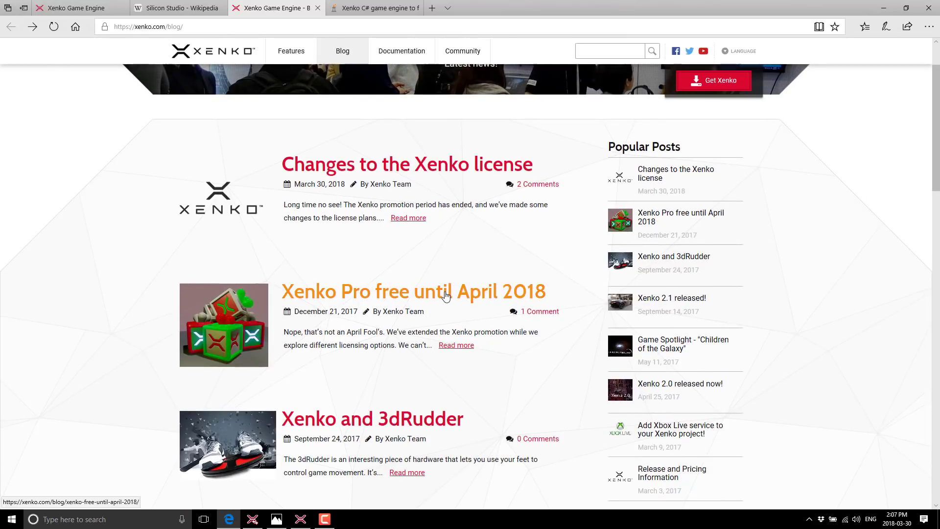
{"action": "left_click", "coordinate": [412, 291]}
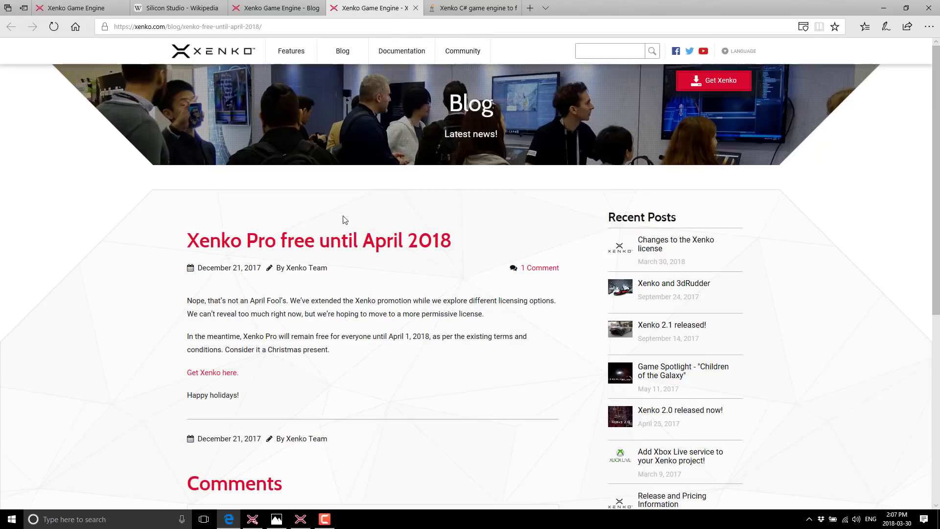
{"action": "scroll", "scroll_direction": "down", "scroll_amount": 3}
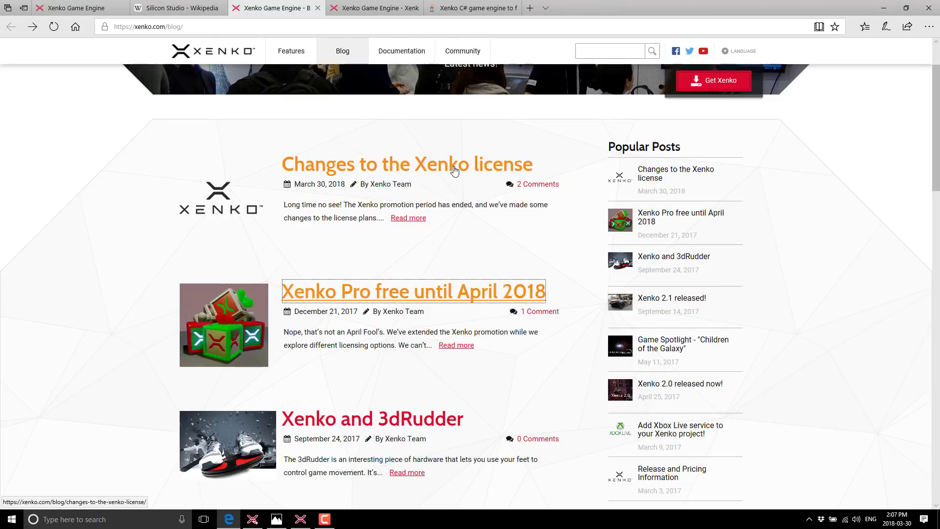
Read the 'Changes to the Xenko license' post, highlighting the April 2019 date in its third bullet
{"action": "left_click", "coordinate": [406, 164]}
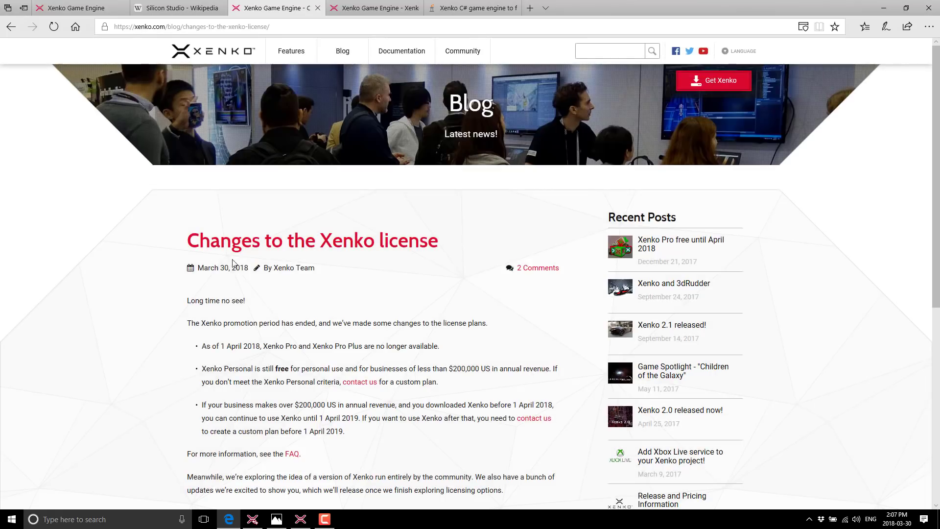
{"action": "scroll", "scroll_direction": "down", "scroll_amount": 3}
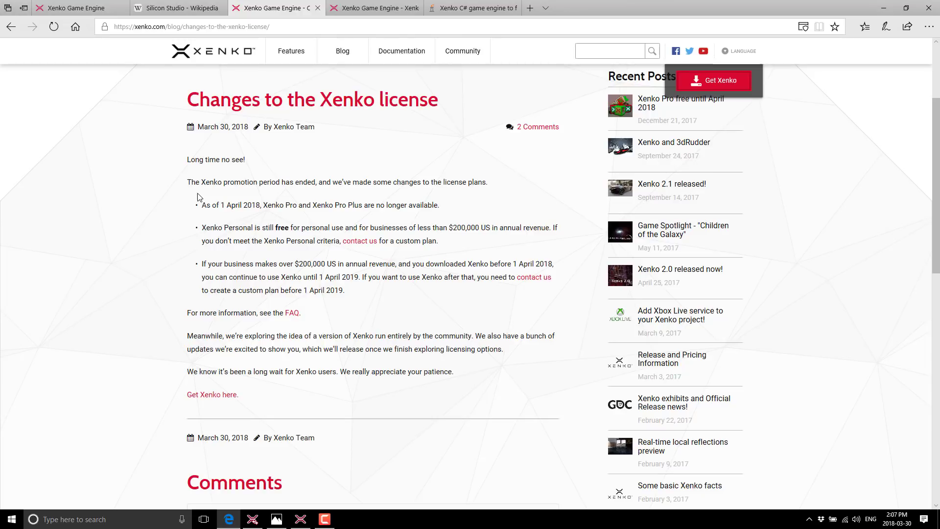
{"action": "mouse_move", "coordinate": [203, 155]}
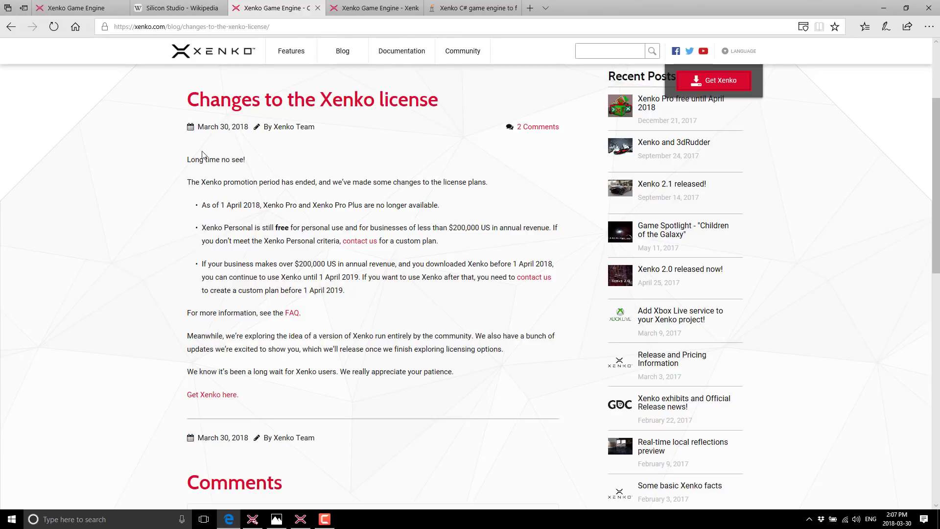
{"action": "mouse_move", "coordinate": [252, 203]}
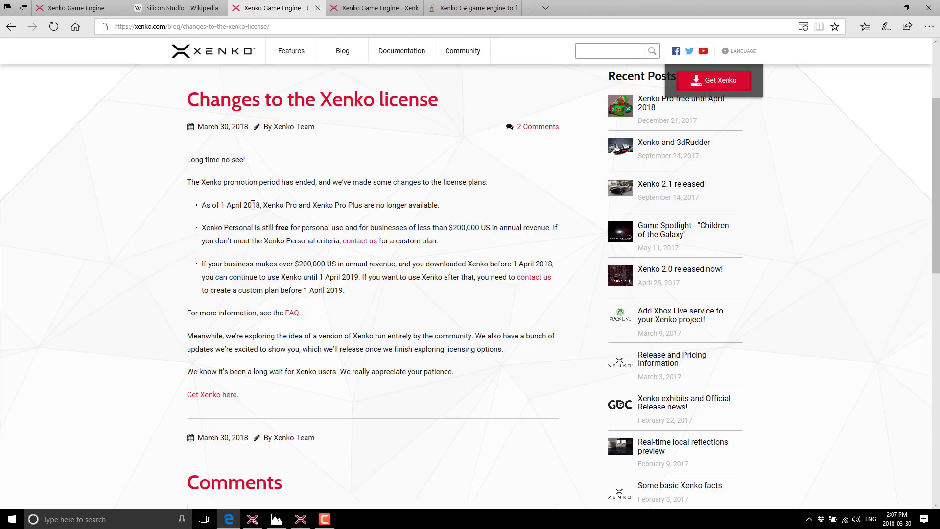
{"action": "mouse_move", "coordinate": [341, 210]}
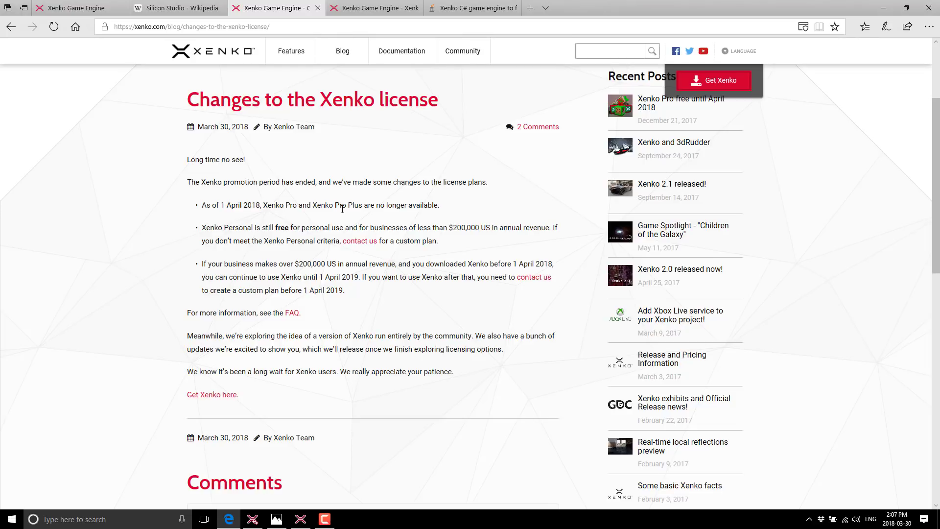
{"action": "mouse_move", "coordinate": [368, 208]}
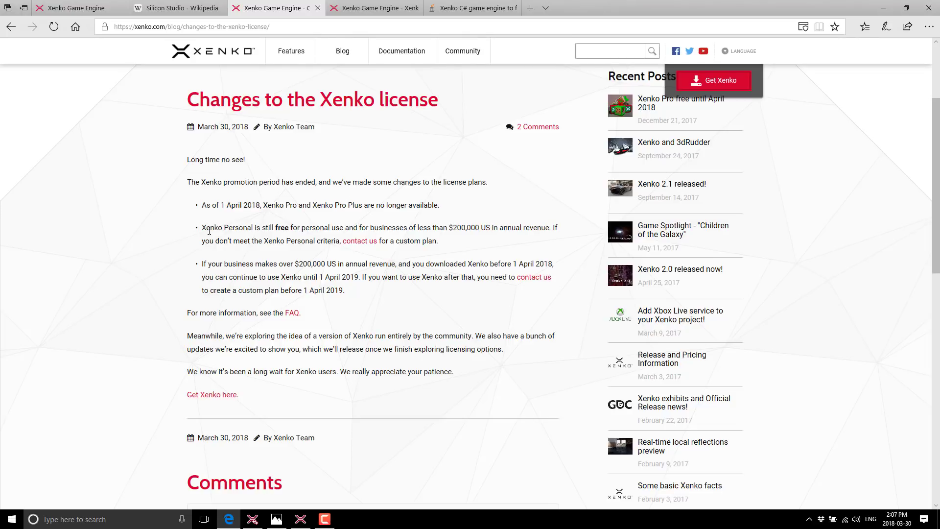
{"action": "mouse_move", "coordinate": [354, 230]}
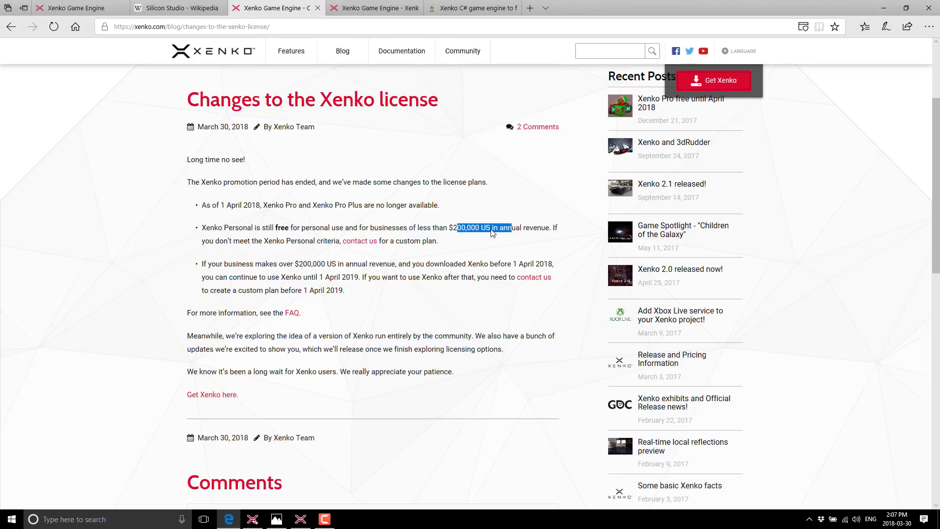
{"action": "scroll", "scroll_direction": "down", "scroll_amount": 3}
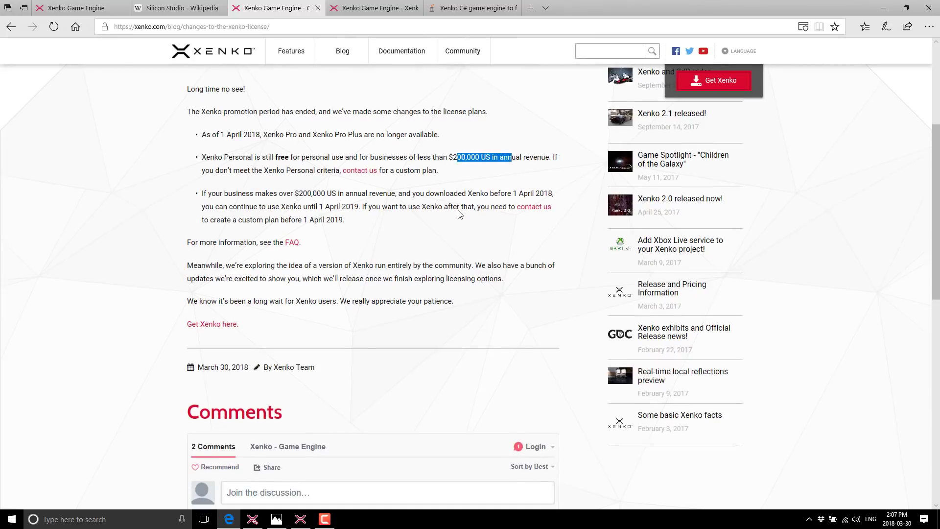
{"action": "mouse_move", "coordinate": [391, 183]}
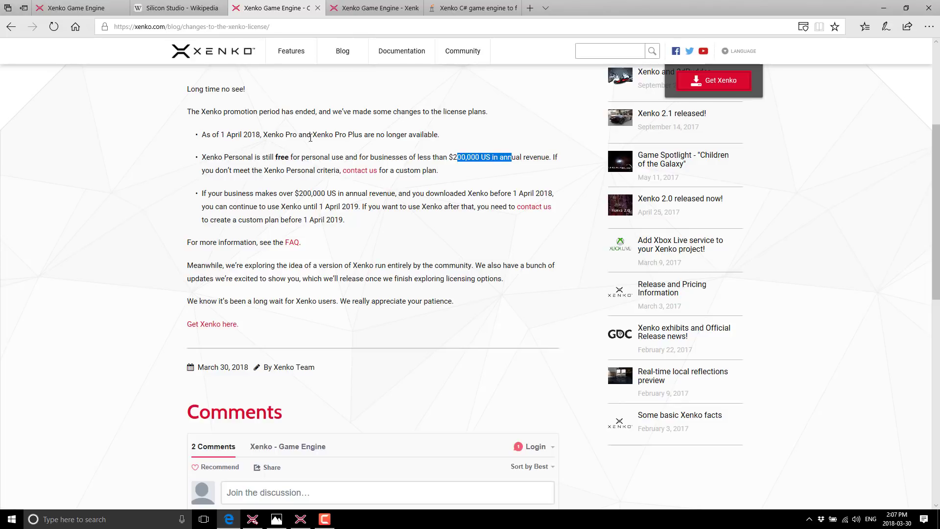
{"action": "mouse_move", "coordinate": [367, 136]}
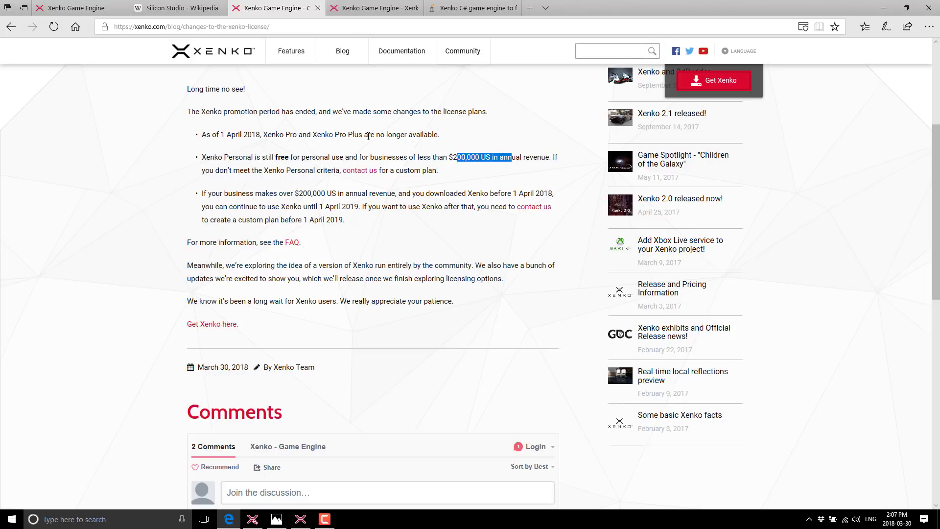
{"action": "double_click", "coordinate": [338, 207]}
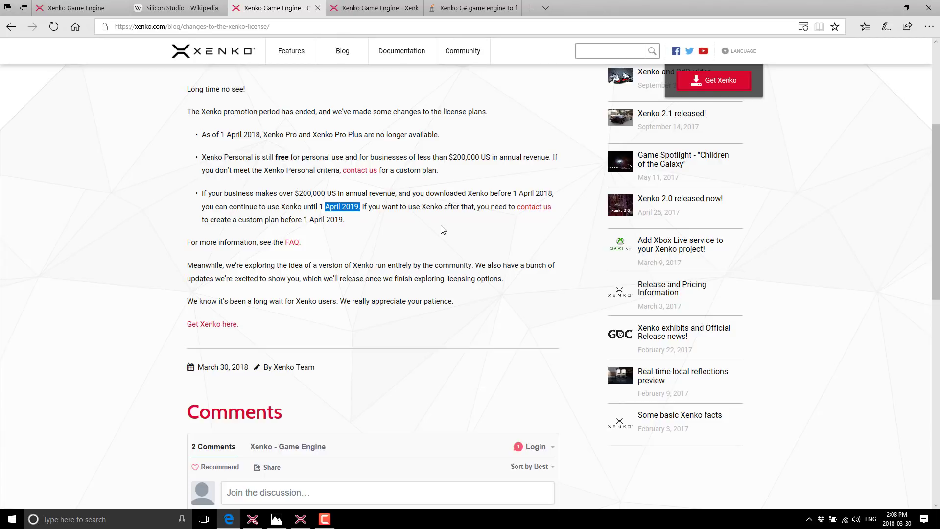
{"action": "scroll", "scroll_direction": "down", "scroll_amount": 3}
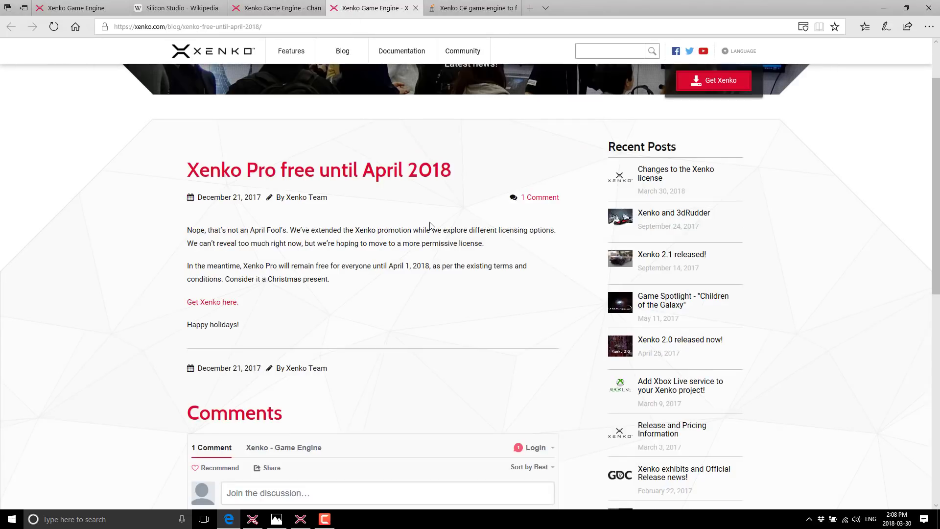
Switch to the Silicon Studio press release and scroll down to the pricing tiers
{"action": "left_click", "coordinate": [473, 8]}
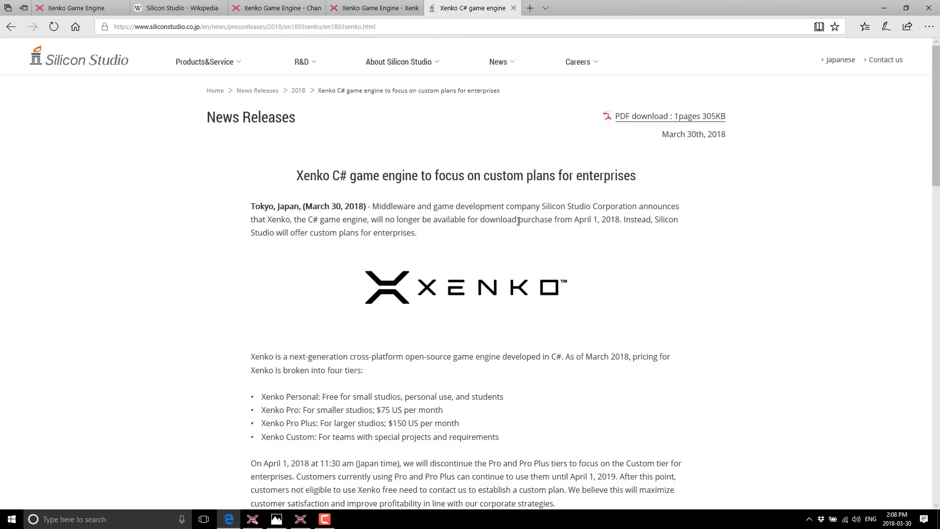
{"action": "scroll", "scroll_direction": "down", "scroll_amount": 3}
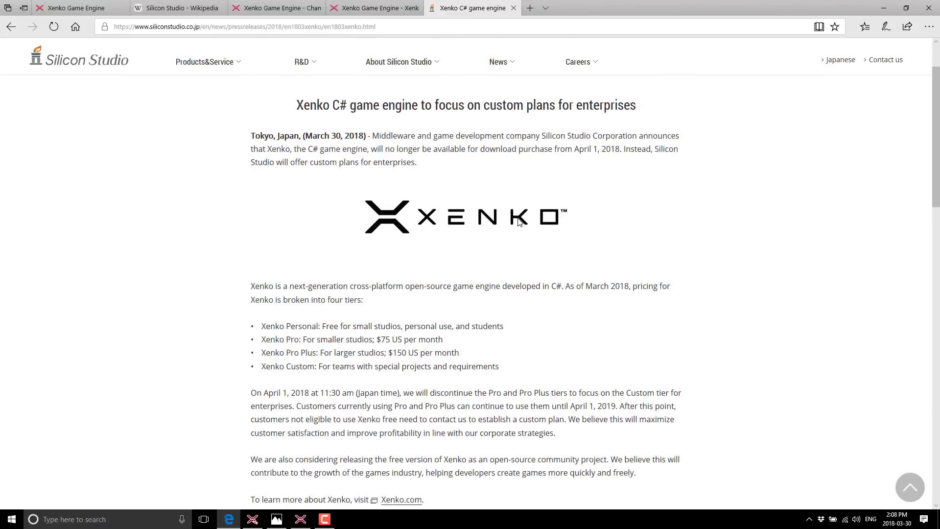
{"action": "mouse_move", "coordinate": [394, 140]}
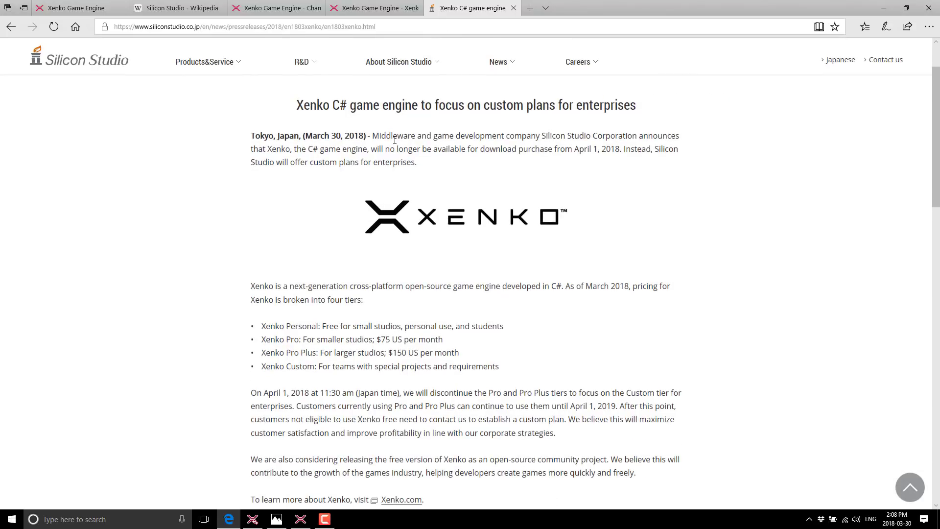
{"action": "scroll", "scroll_direction": "down", "scroll_amount": 3}
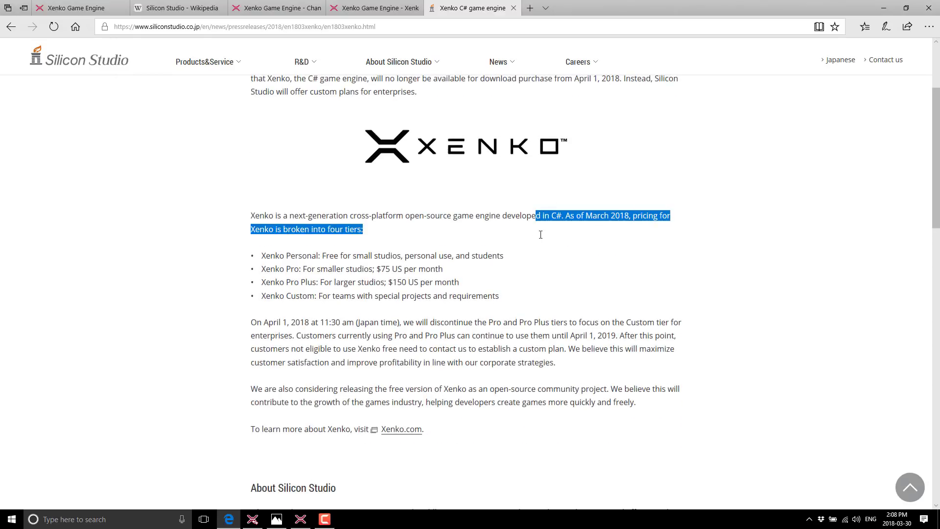
{"action": "scroll", "scroll_direction": "down", "scroll_amount": 3}
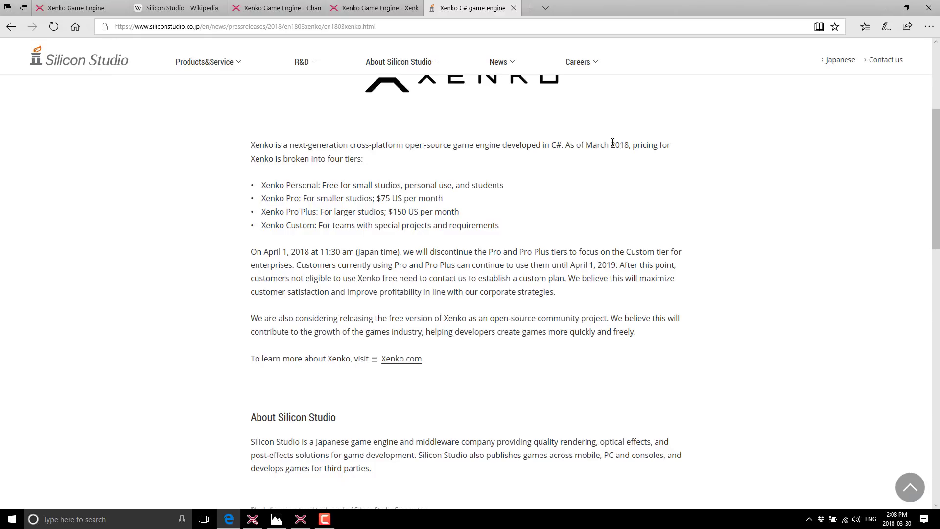
{"action": "mouse_move", "coordinate": [441, 188]}
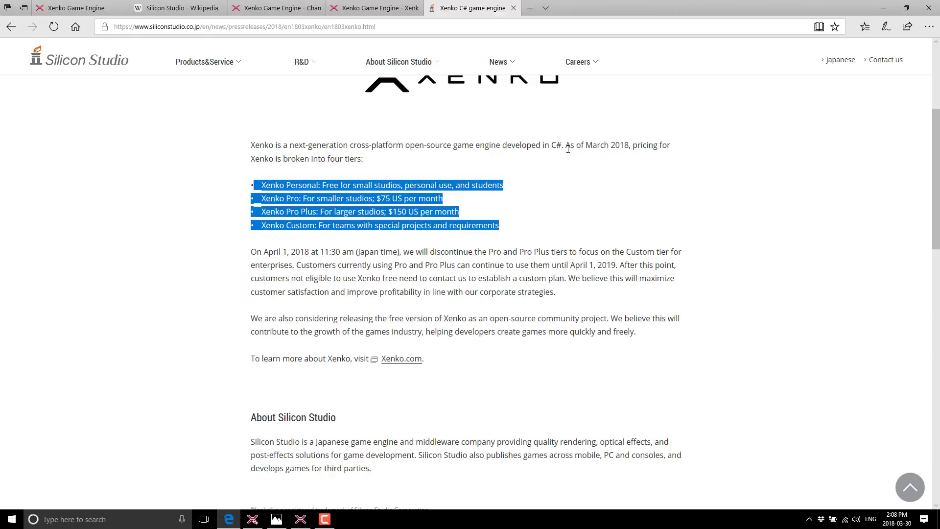
{"action": "mouse_move", "coordinate": [592, 124]}
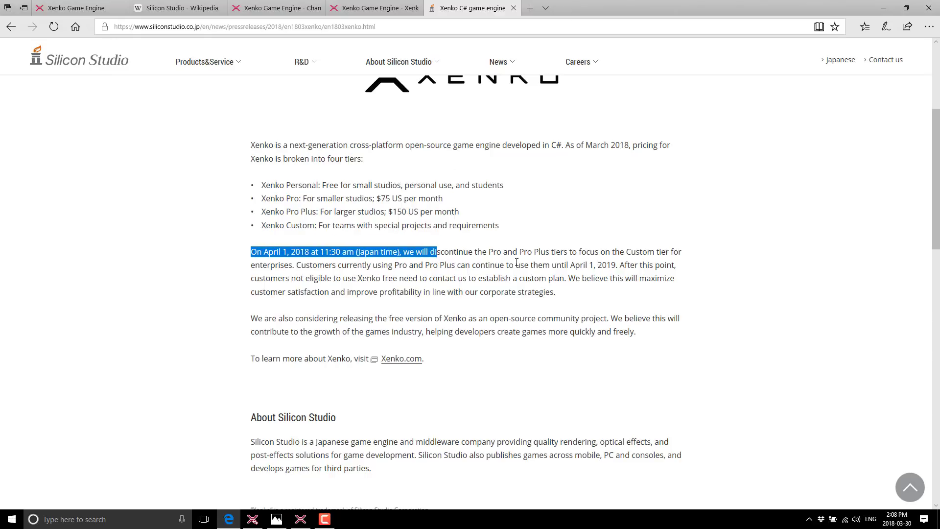
Highlight the Personal tier in the list and read on toward the About Silicon Studio section
{"action": "left_click", "coordinate": [301, 199]}
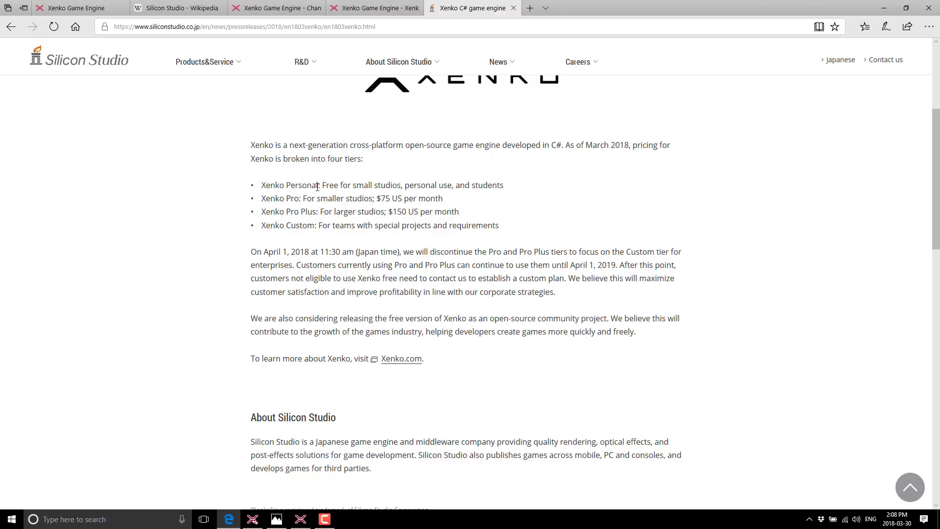
{"action": "double_click", "coordinate": [303, 185]}
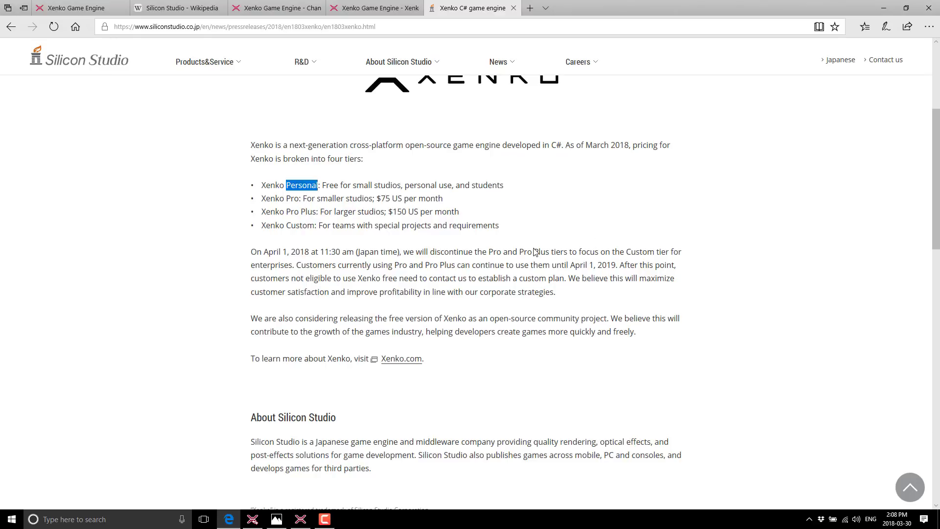
{"action": "scroll", "scroll_direction": "down", "scroll_amount": 3}
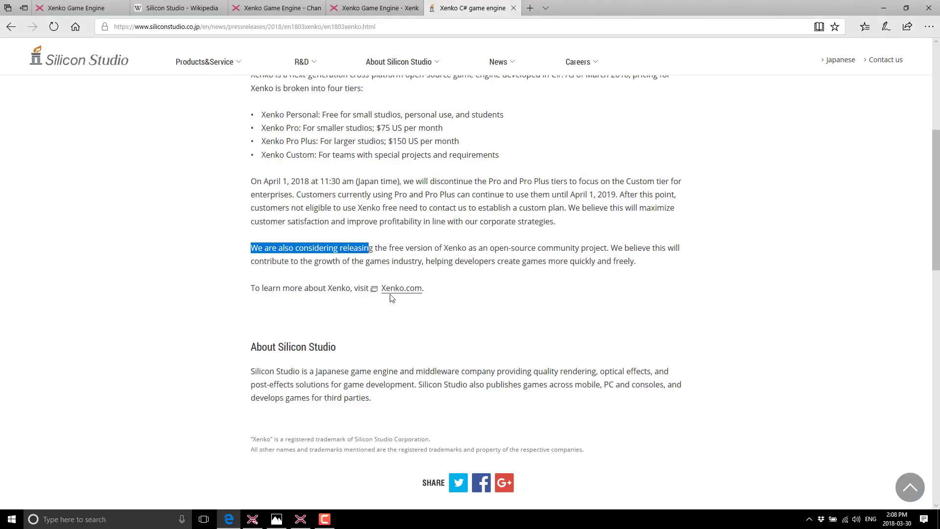
{"action": "left_click", "coordinate": [481, 206]}
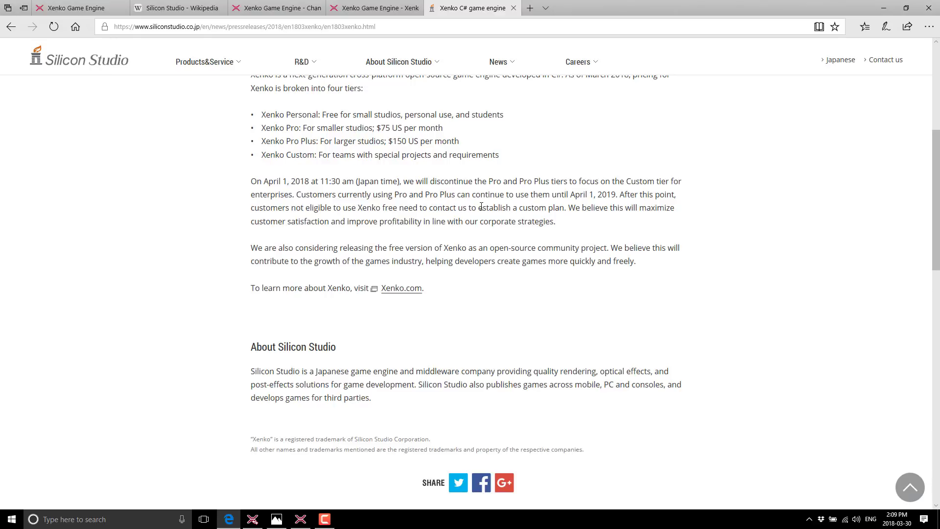
{"action": "mouse_move", "coordinate": [392, 293]}
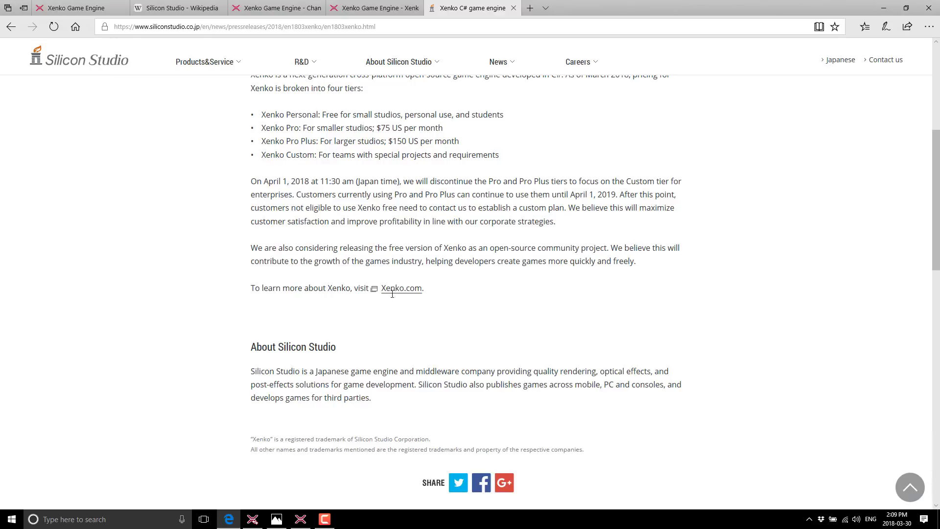
{"action": "mouse_move", "coordinate": [585, 222]}
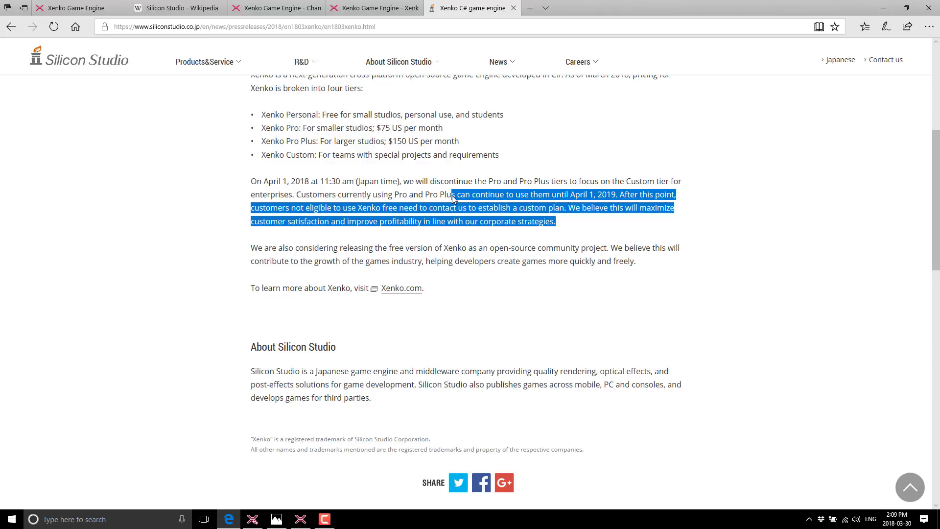
{"action": "left_click", "coordinate": [313, 221]}
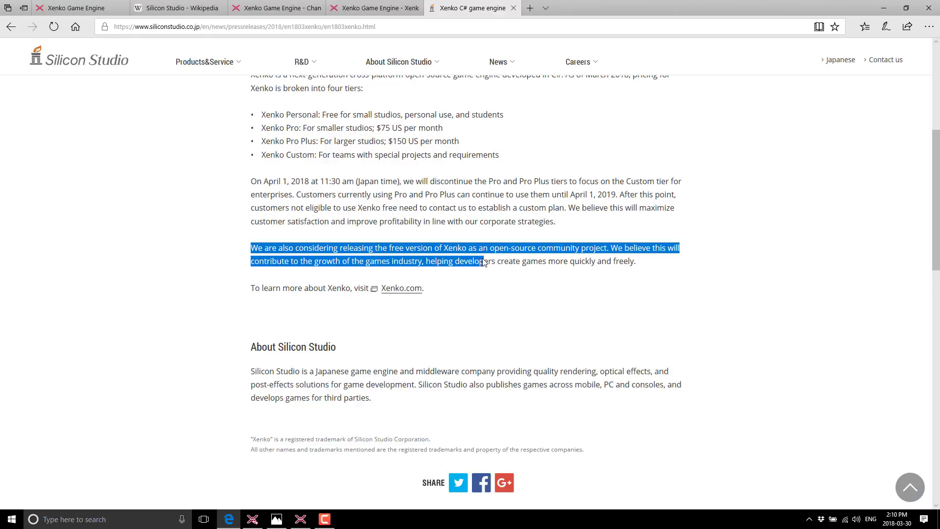
{"action": "mouse_move", "coordinate": [376, 237]}
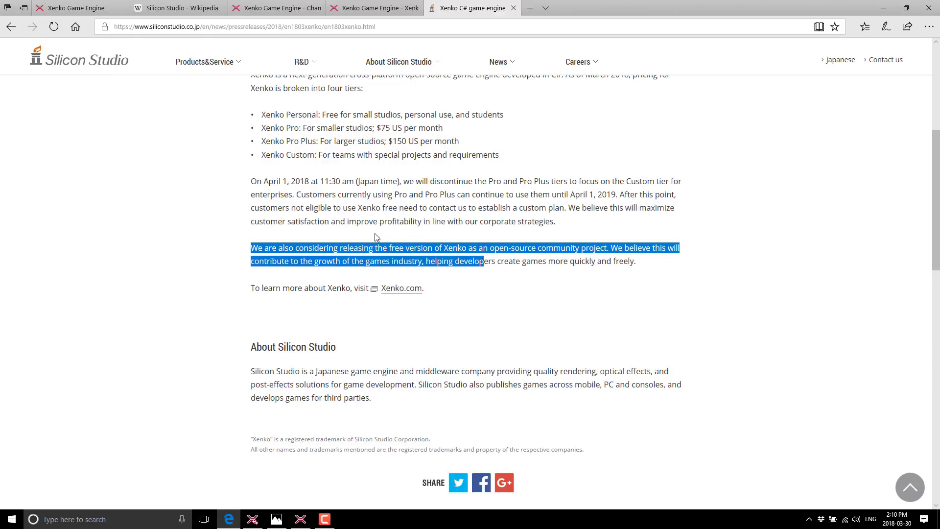
{"action": "mouse_move", "coordinate": [580, 107]}
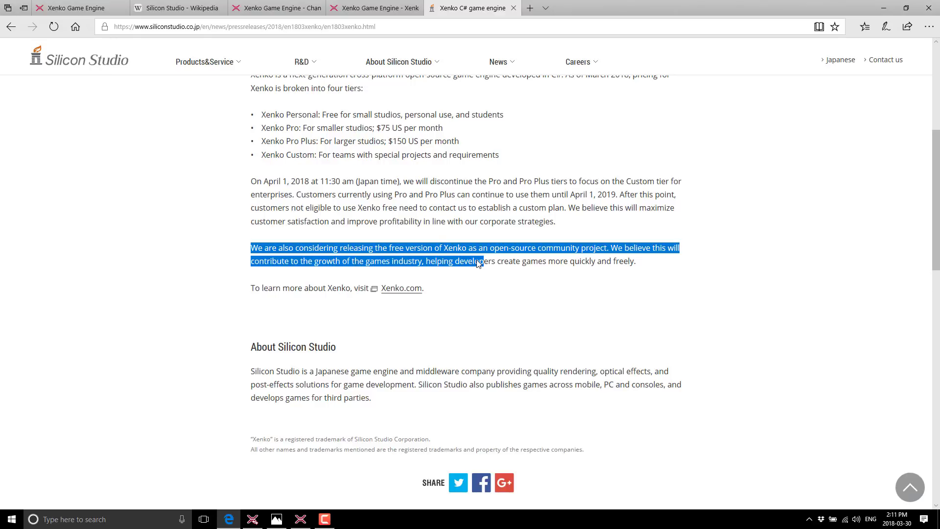
{"action": "mouse_move", "coordinate": [444, 158]}
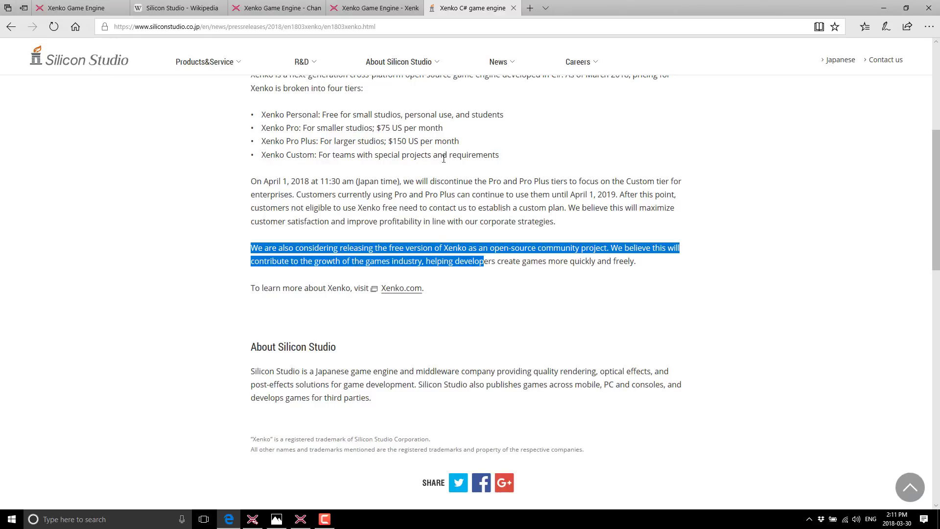
{"action": "mouse_move", "coordinate": [435, 151]}
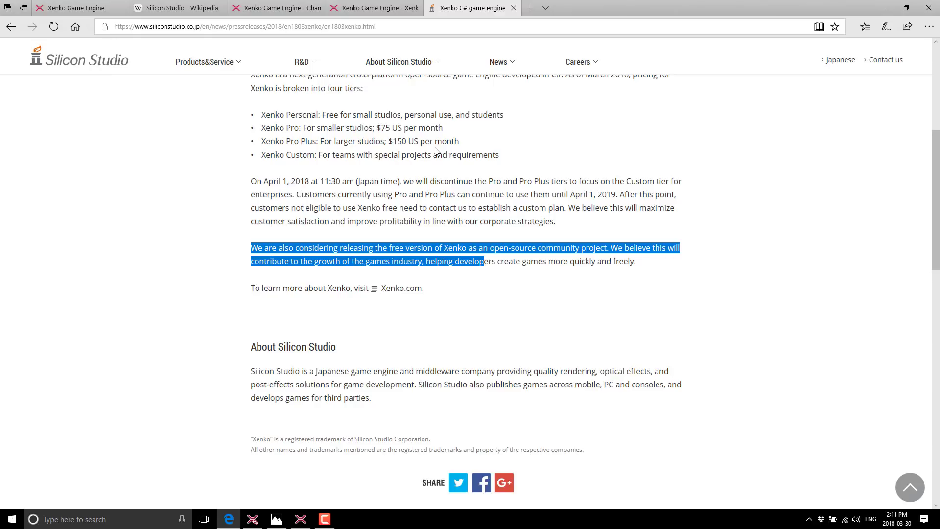
{"action": "mouse_move", "coordinate": [298, 218]}
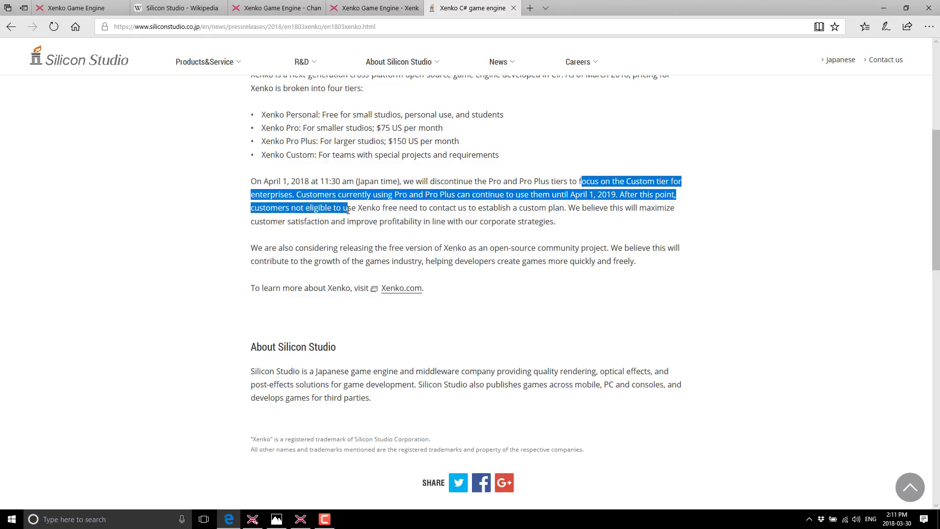
Clear the highlighted press-release sentences and bring Xenko Game Studio to the front
{"action": "left_click", "coordinate": [476, 180]}
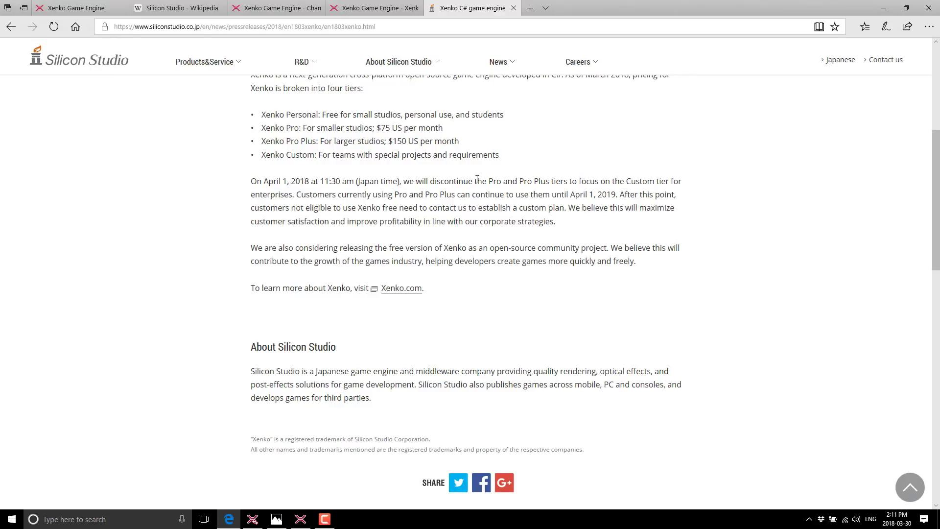
{"action": "mouse_move", "coordinate": [627, 241]}
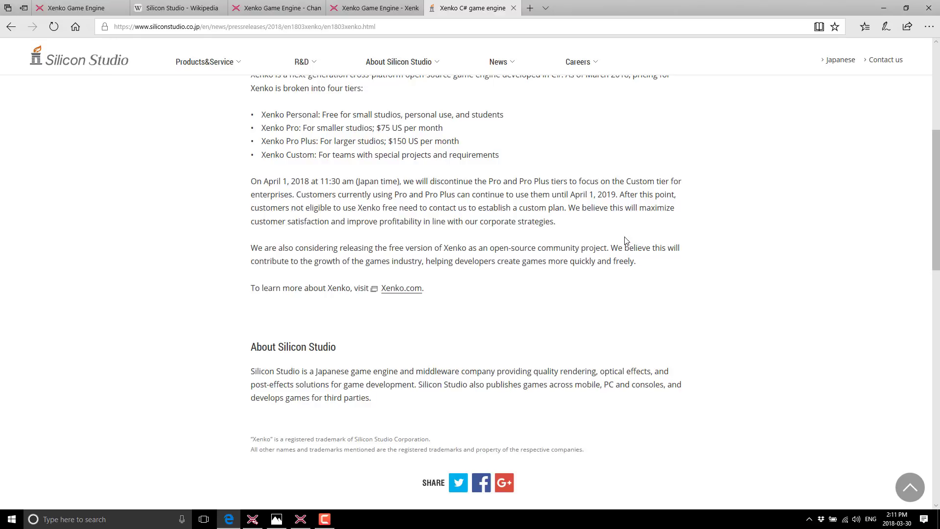
{"action": "mouse_move", "coordinate": [359, 178]}
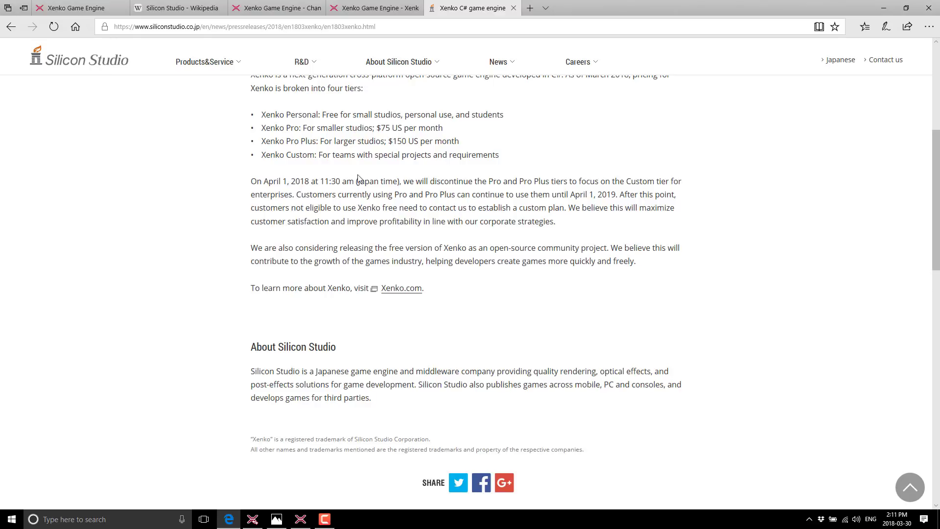
{"action": "mouse_move", "coordinate": [485, 215]}
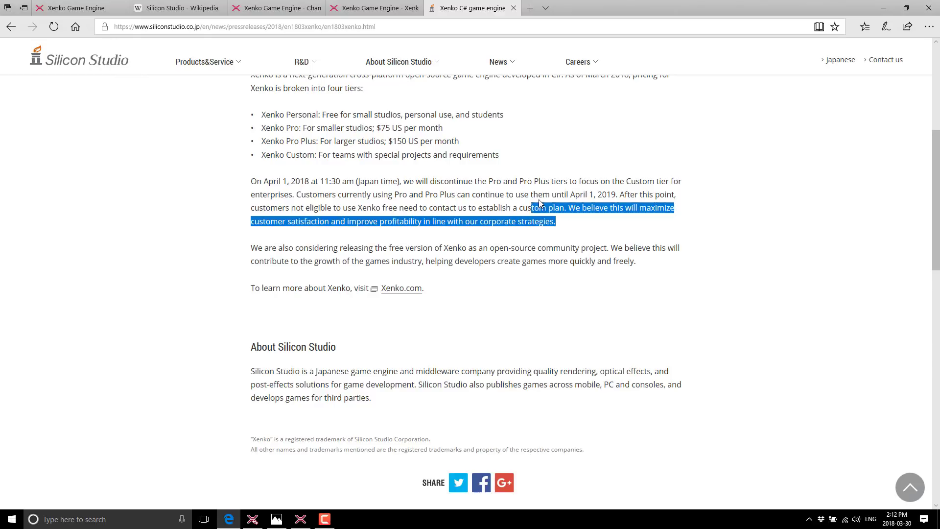
{"action": "left_click", "coordinate": [376, 209]}
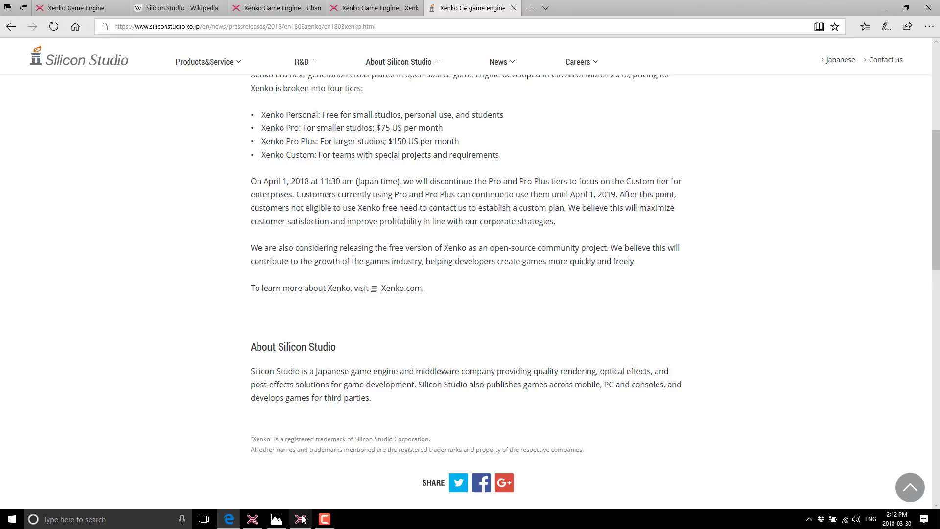
{"action": "left_click", "coordinate": [301, 520]}
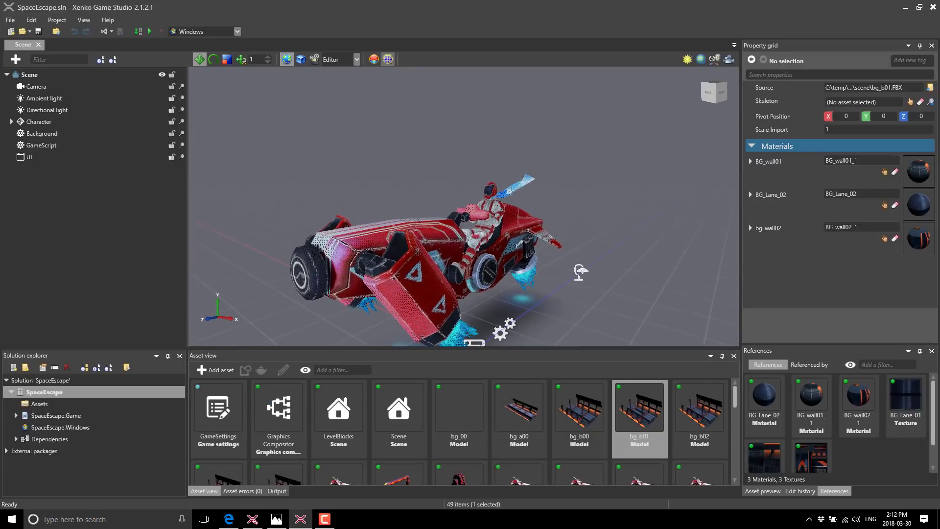